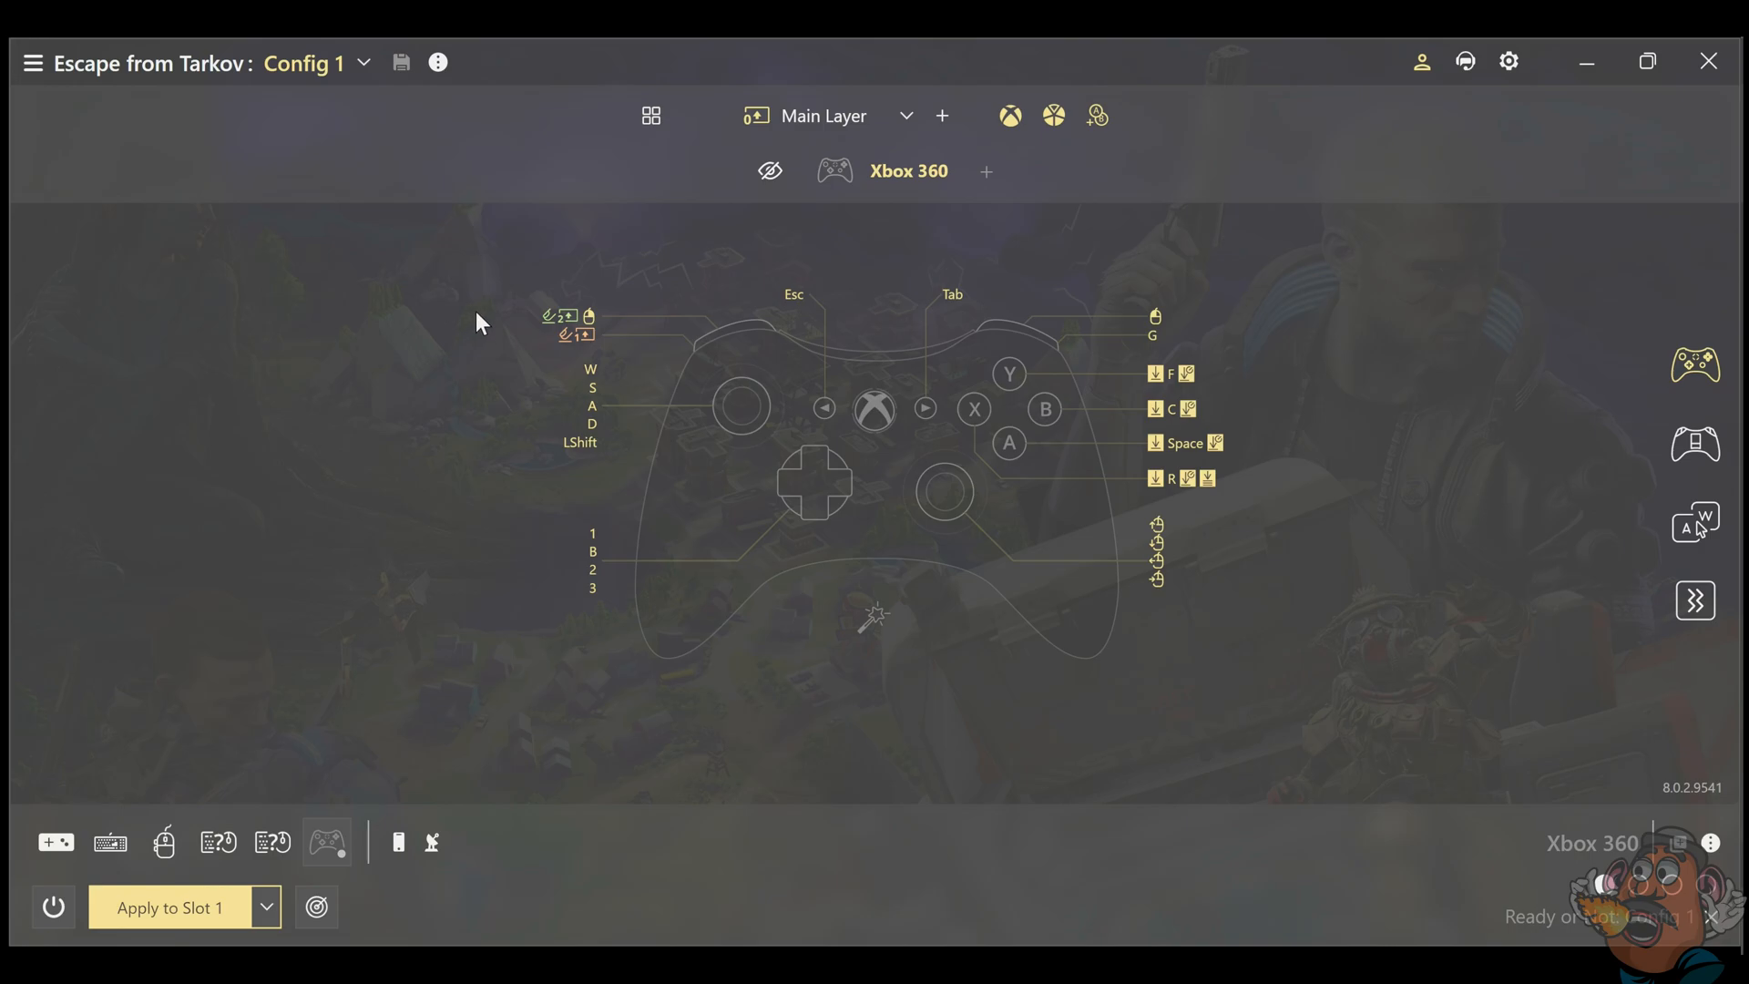
{"action": "mouse_move", "coordinate": [1339, 428]}
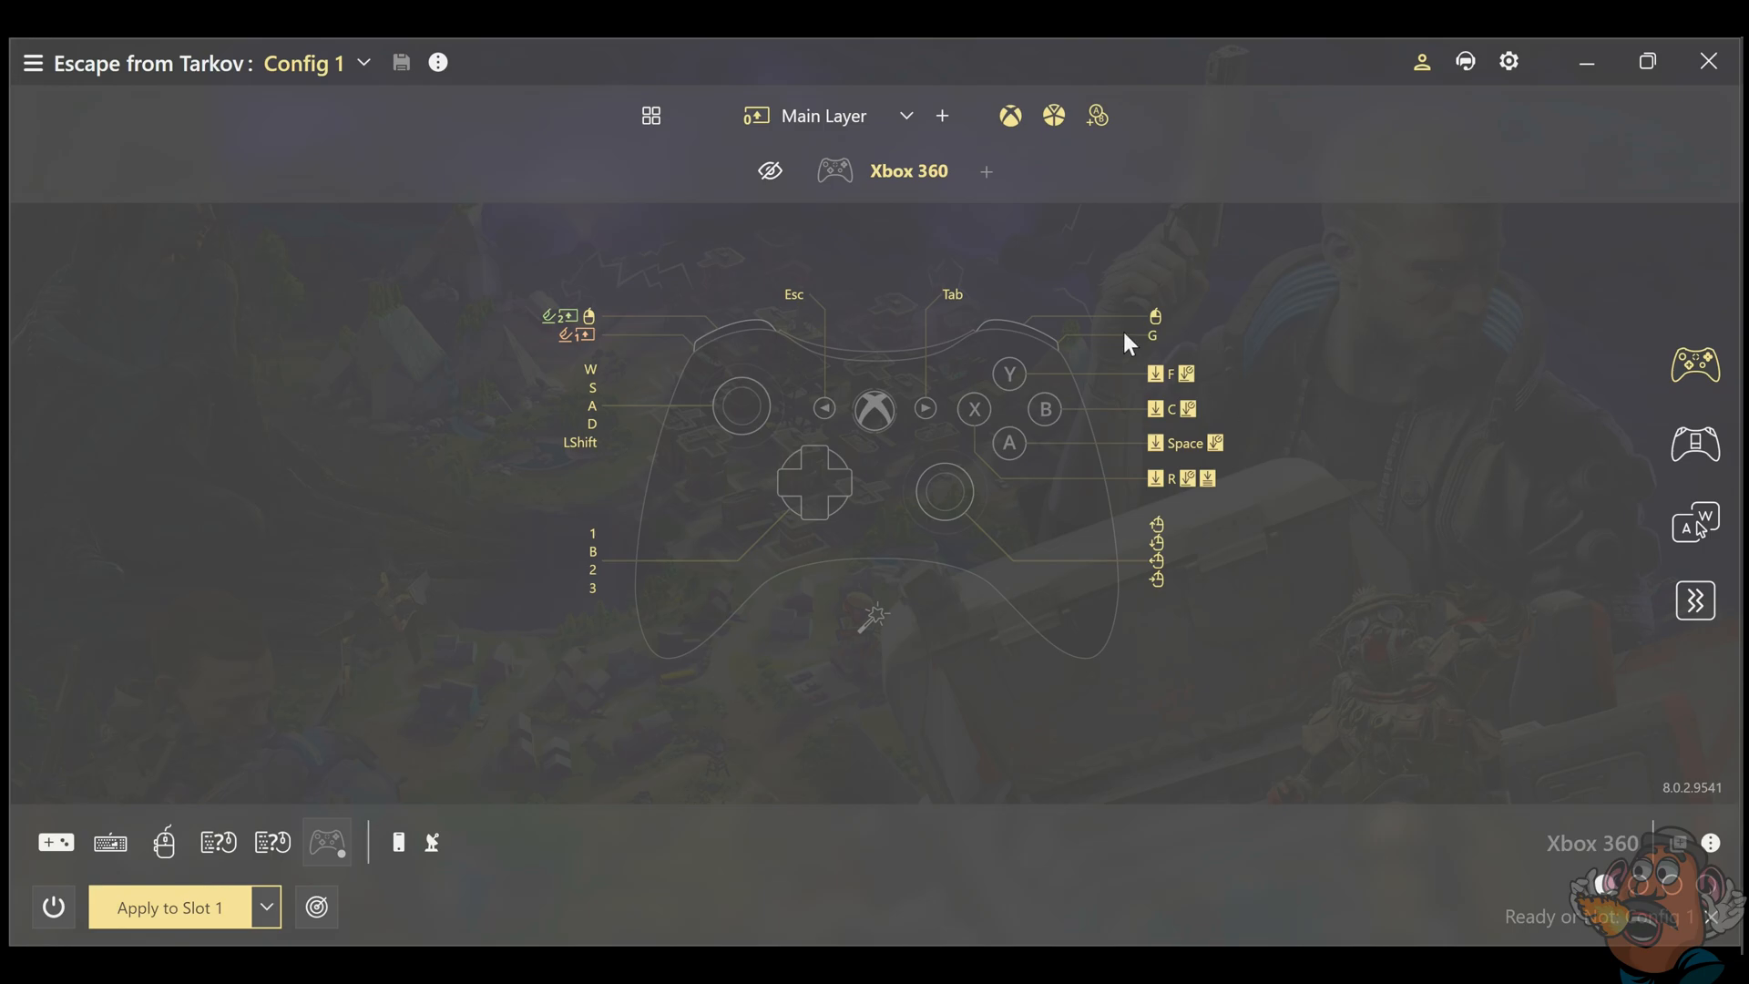
{"action": "mouse_move", "coordinate": [1255, 603]}
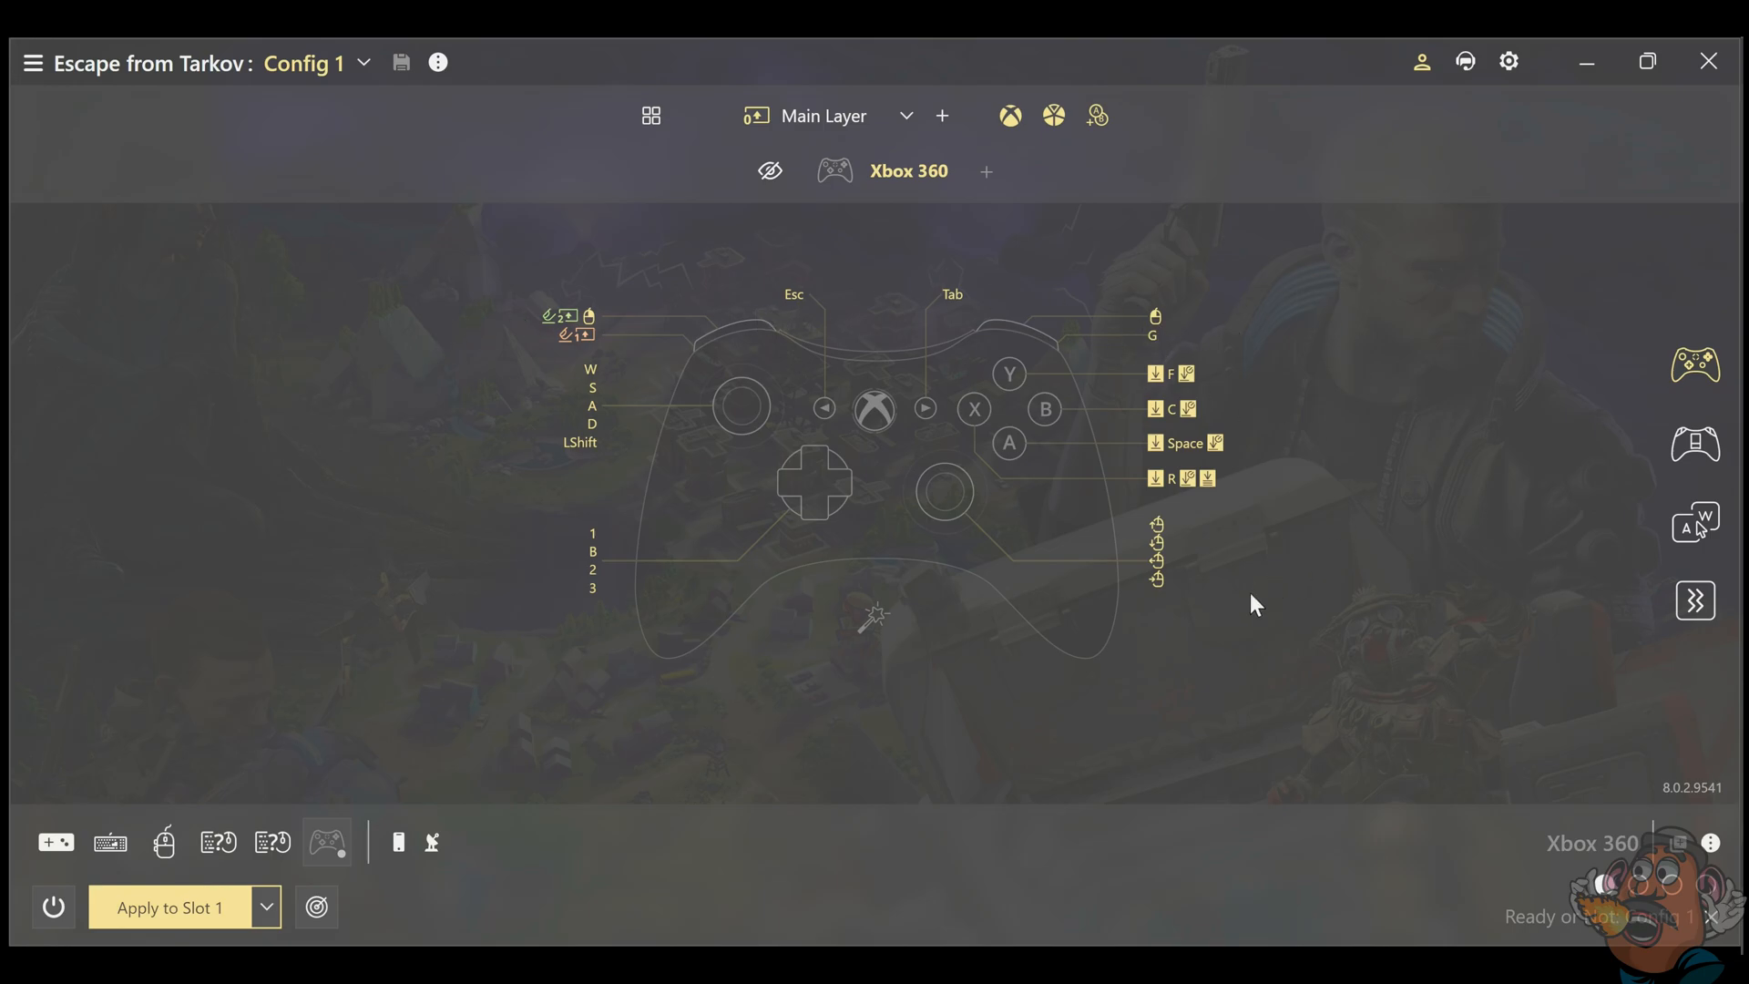
{"action": "mouse_move", "coordinate": [1272, 444]}
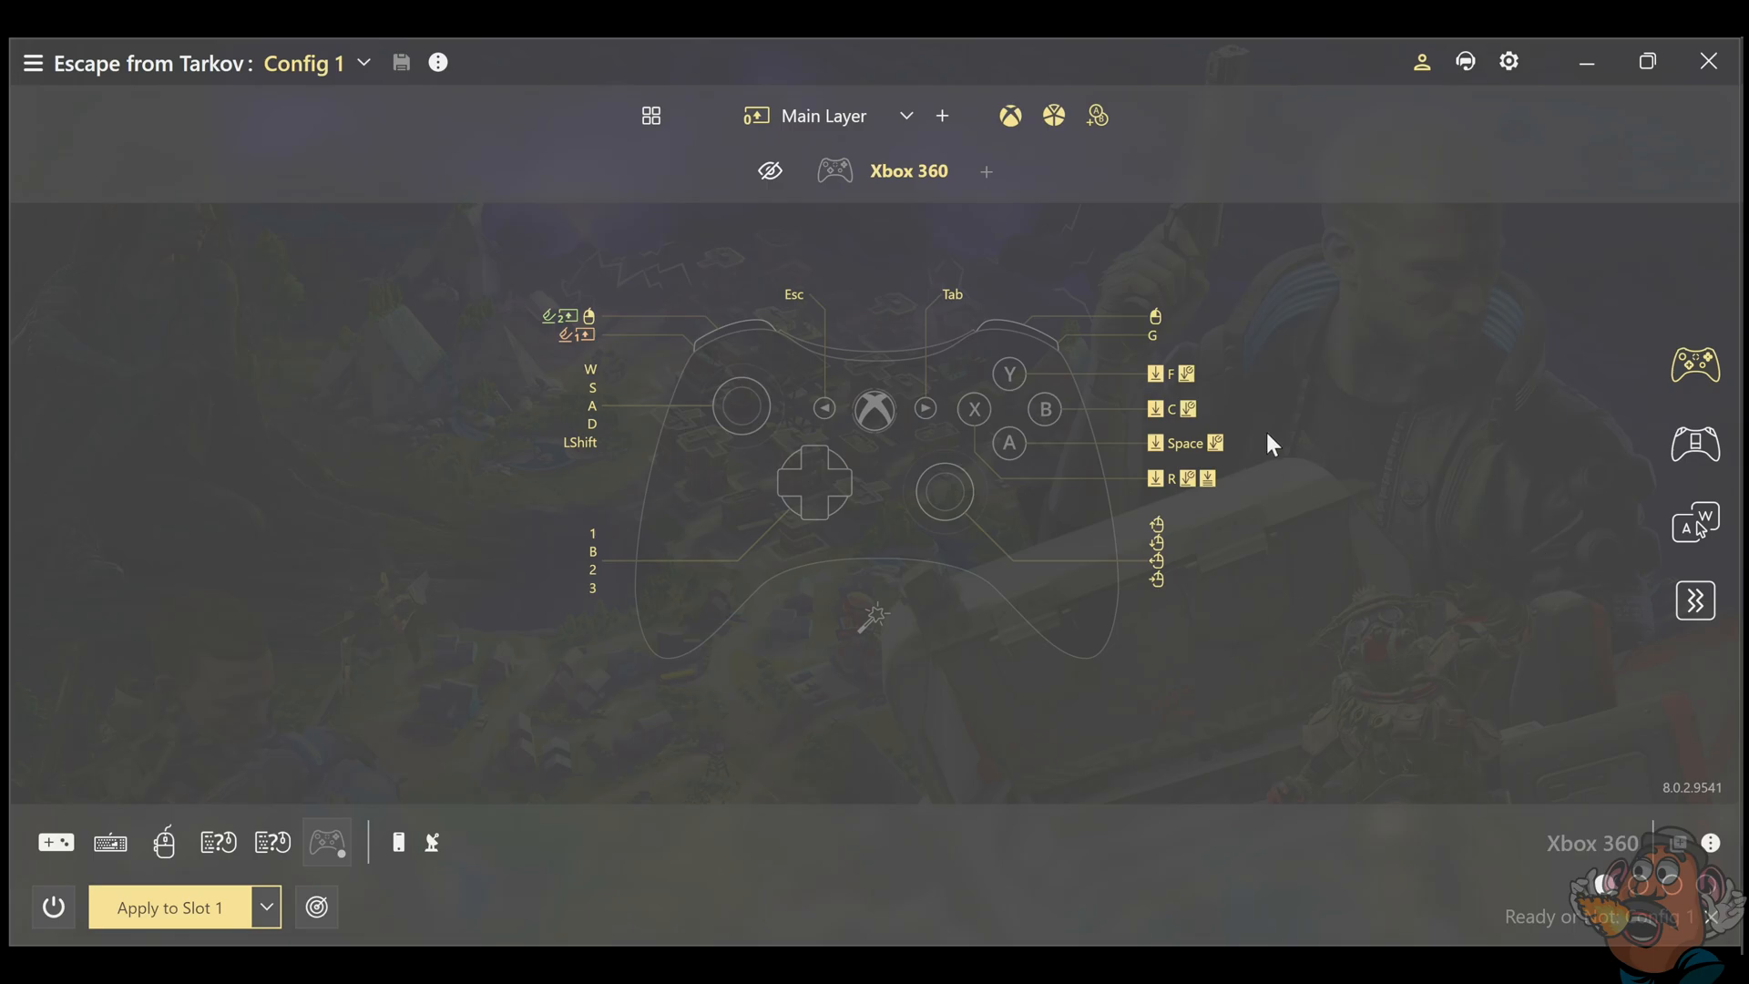
{"action": "mouse_move", "coordinate": [162, 130]}
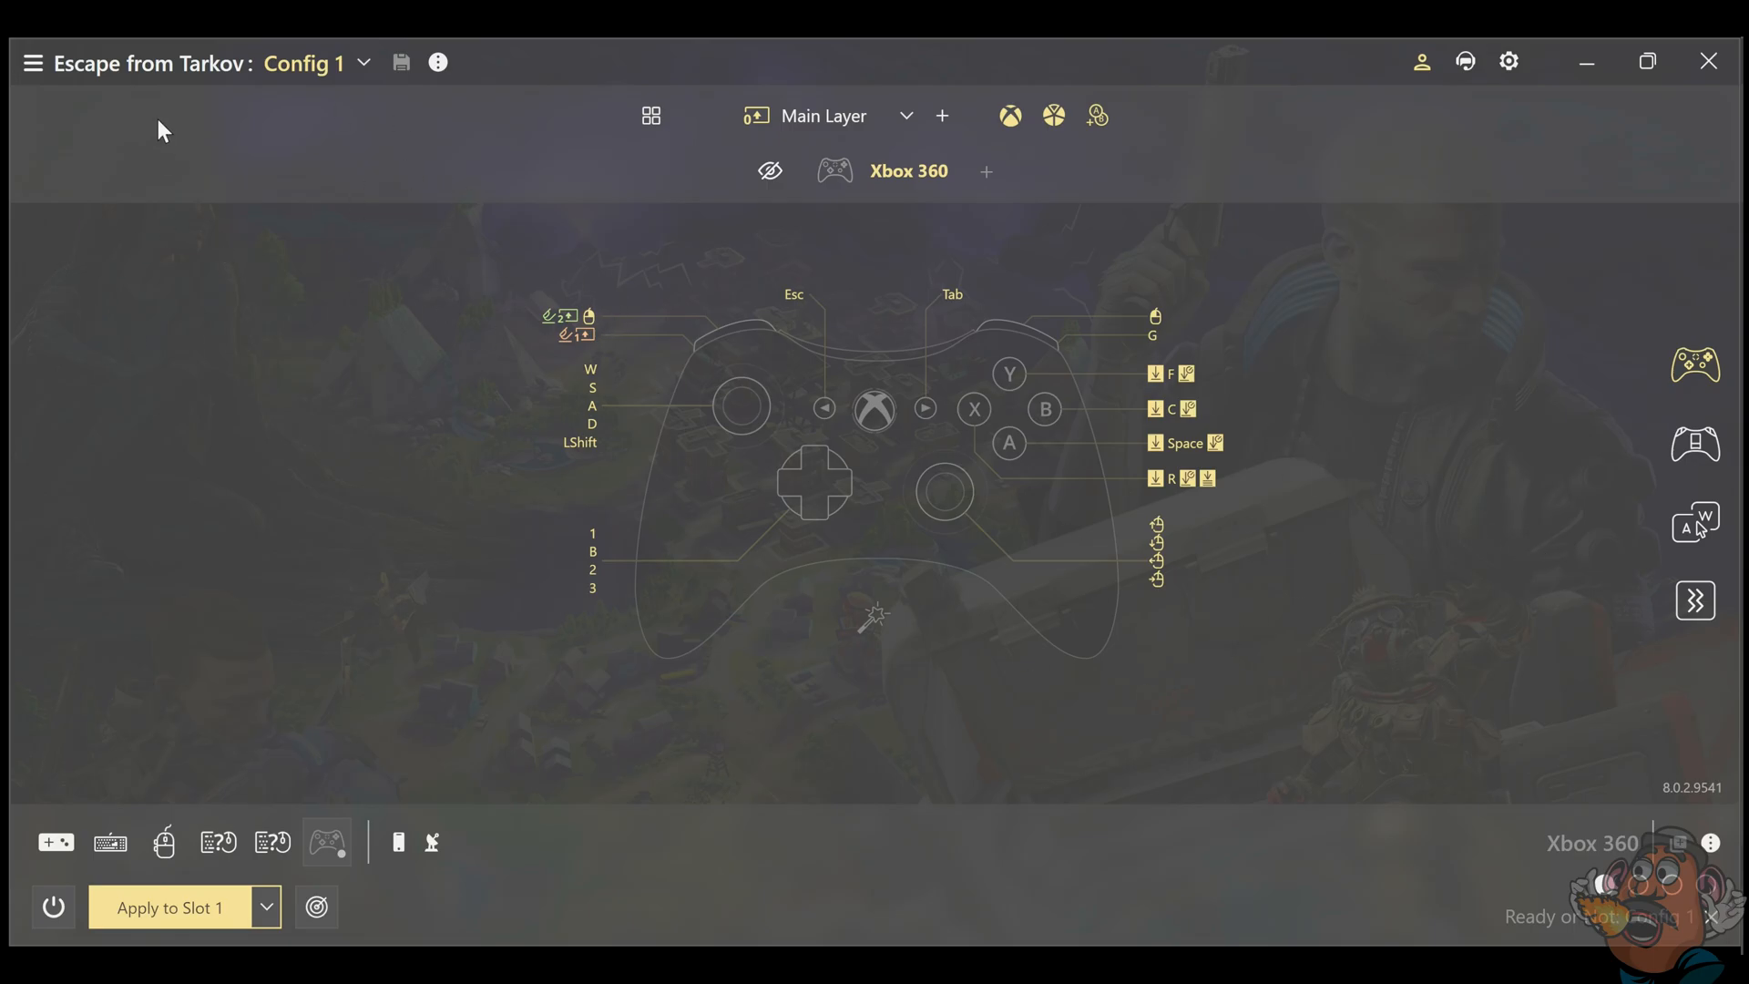
- Remap the Y button's main-layer key from F to V in Escape from Tarkov Config 1
{"action": "left_click", "coordinate": [31, 61]}
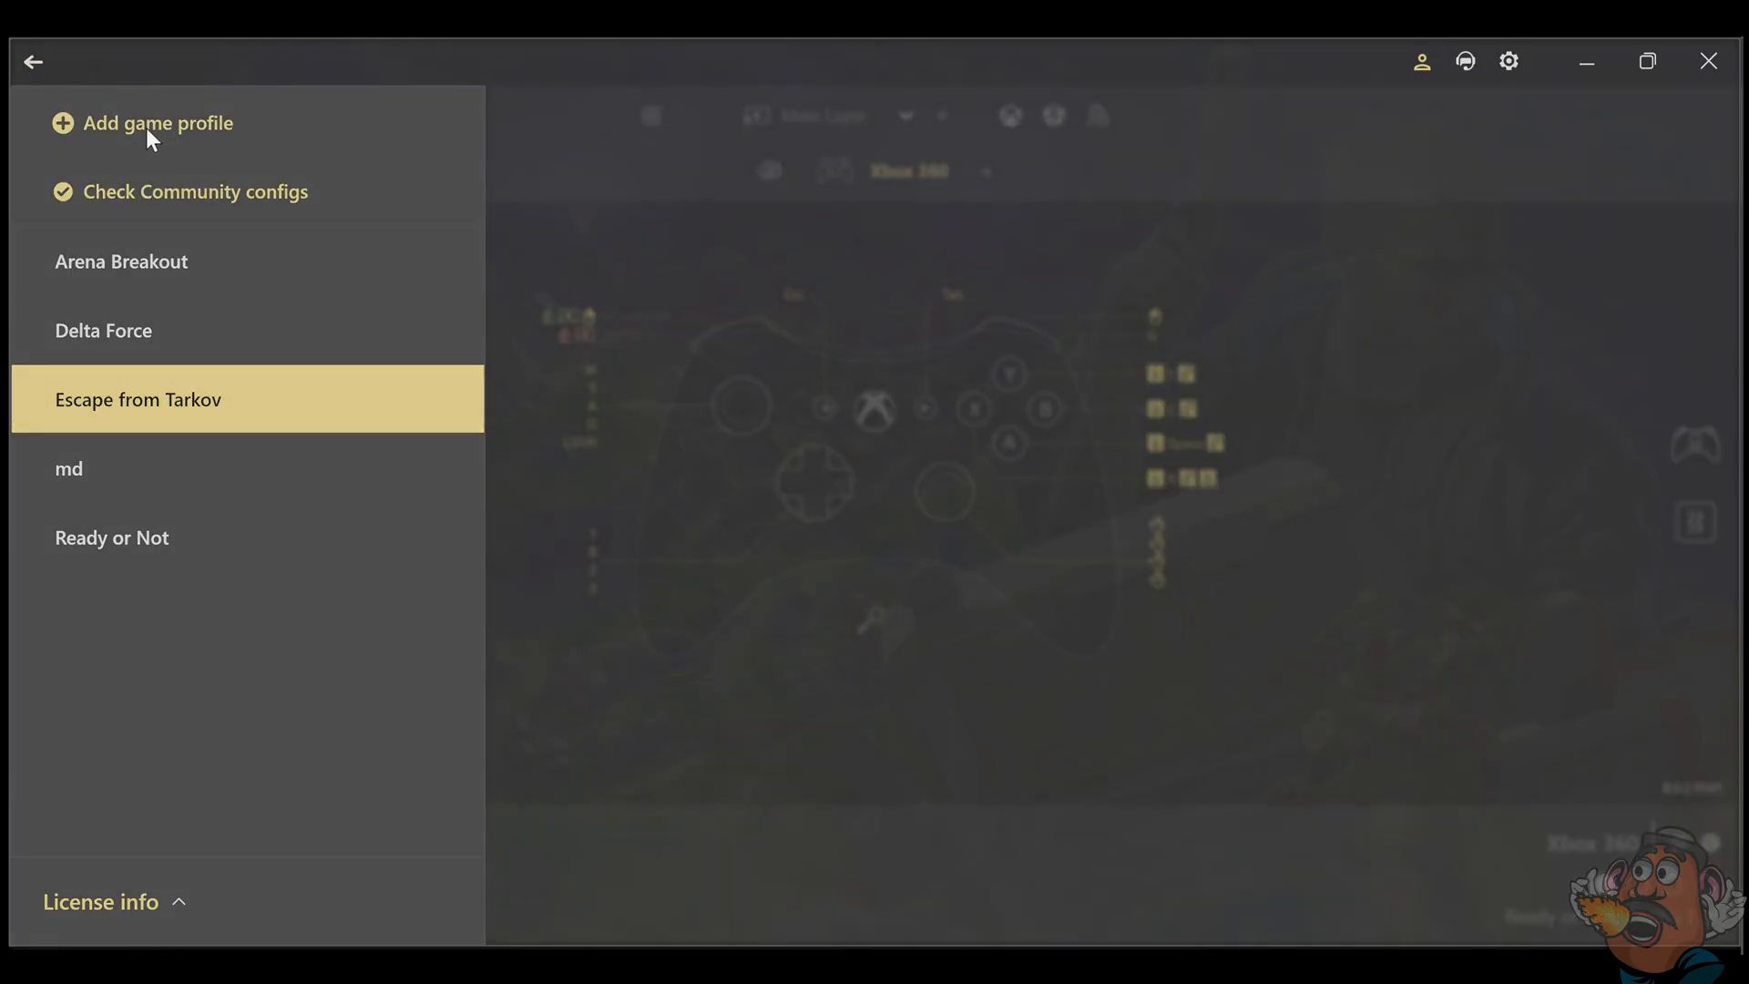
{"action": "mouse_move", "coordinate": [778, 488]}
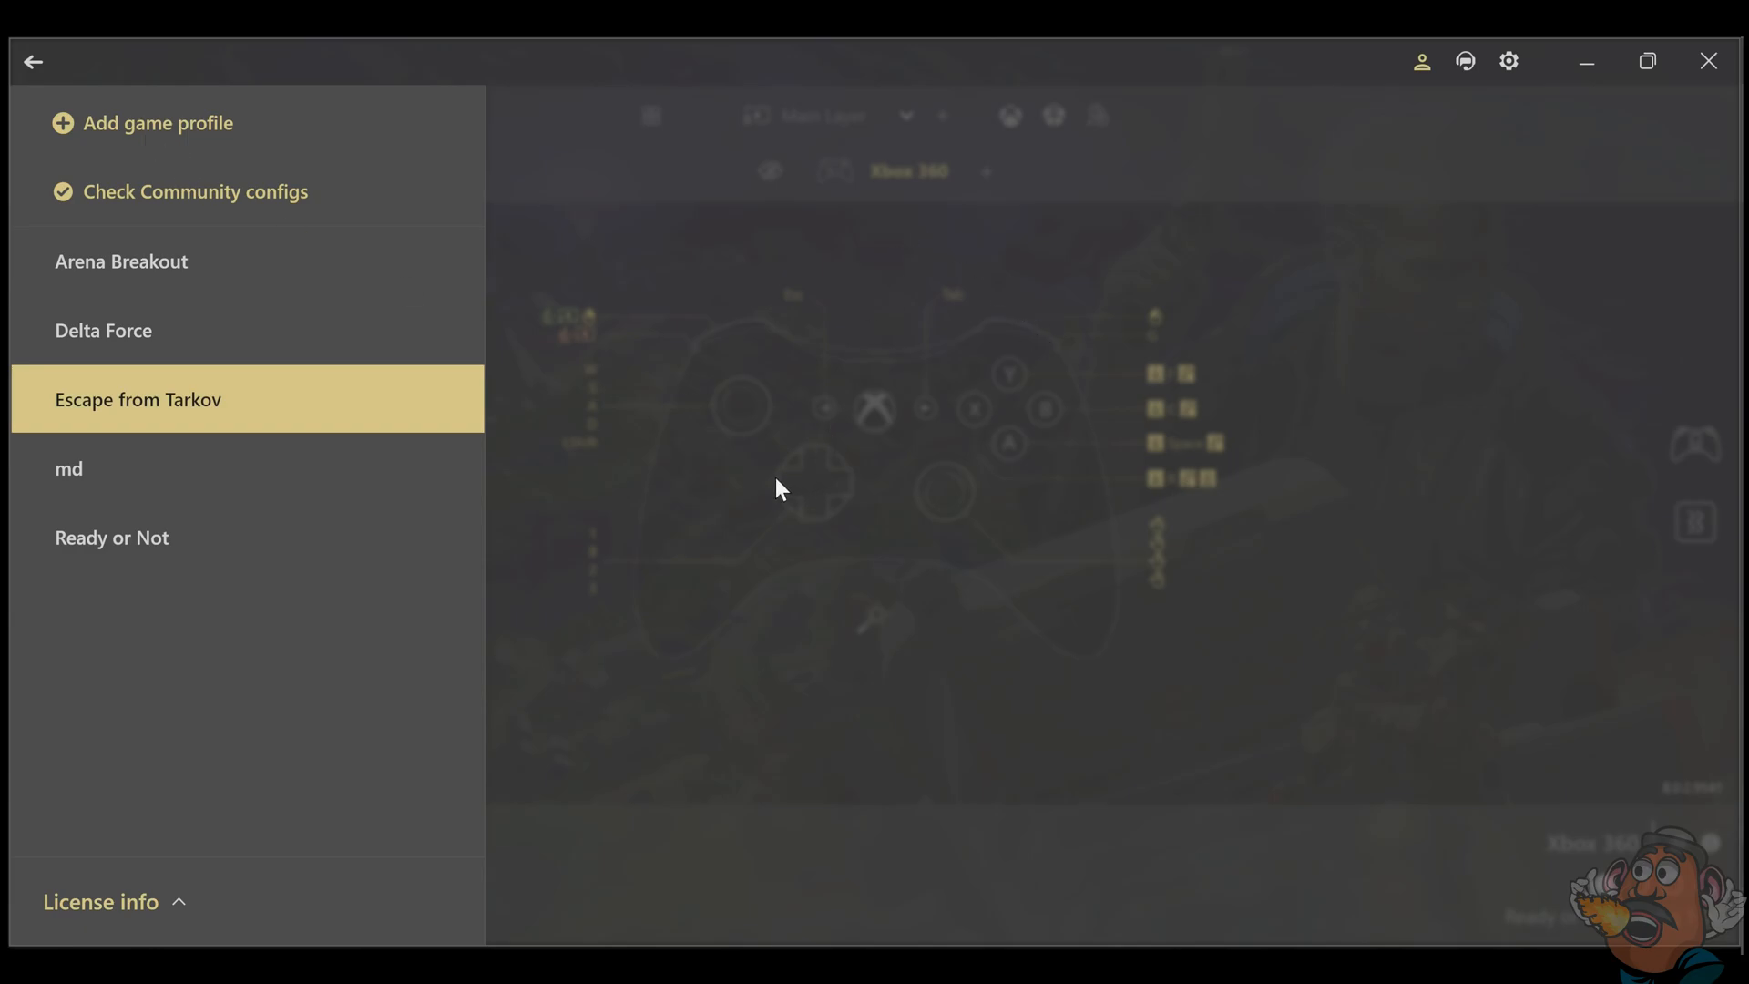
{"action": "mouse_move", "coordinate": [927, 706]}
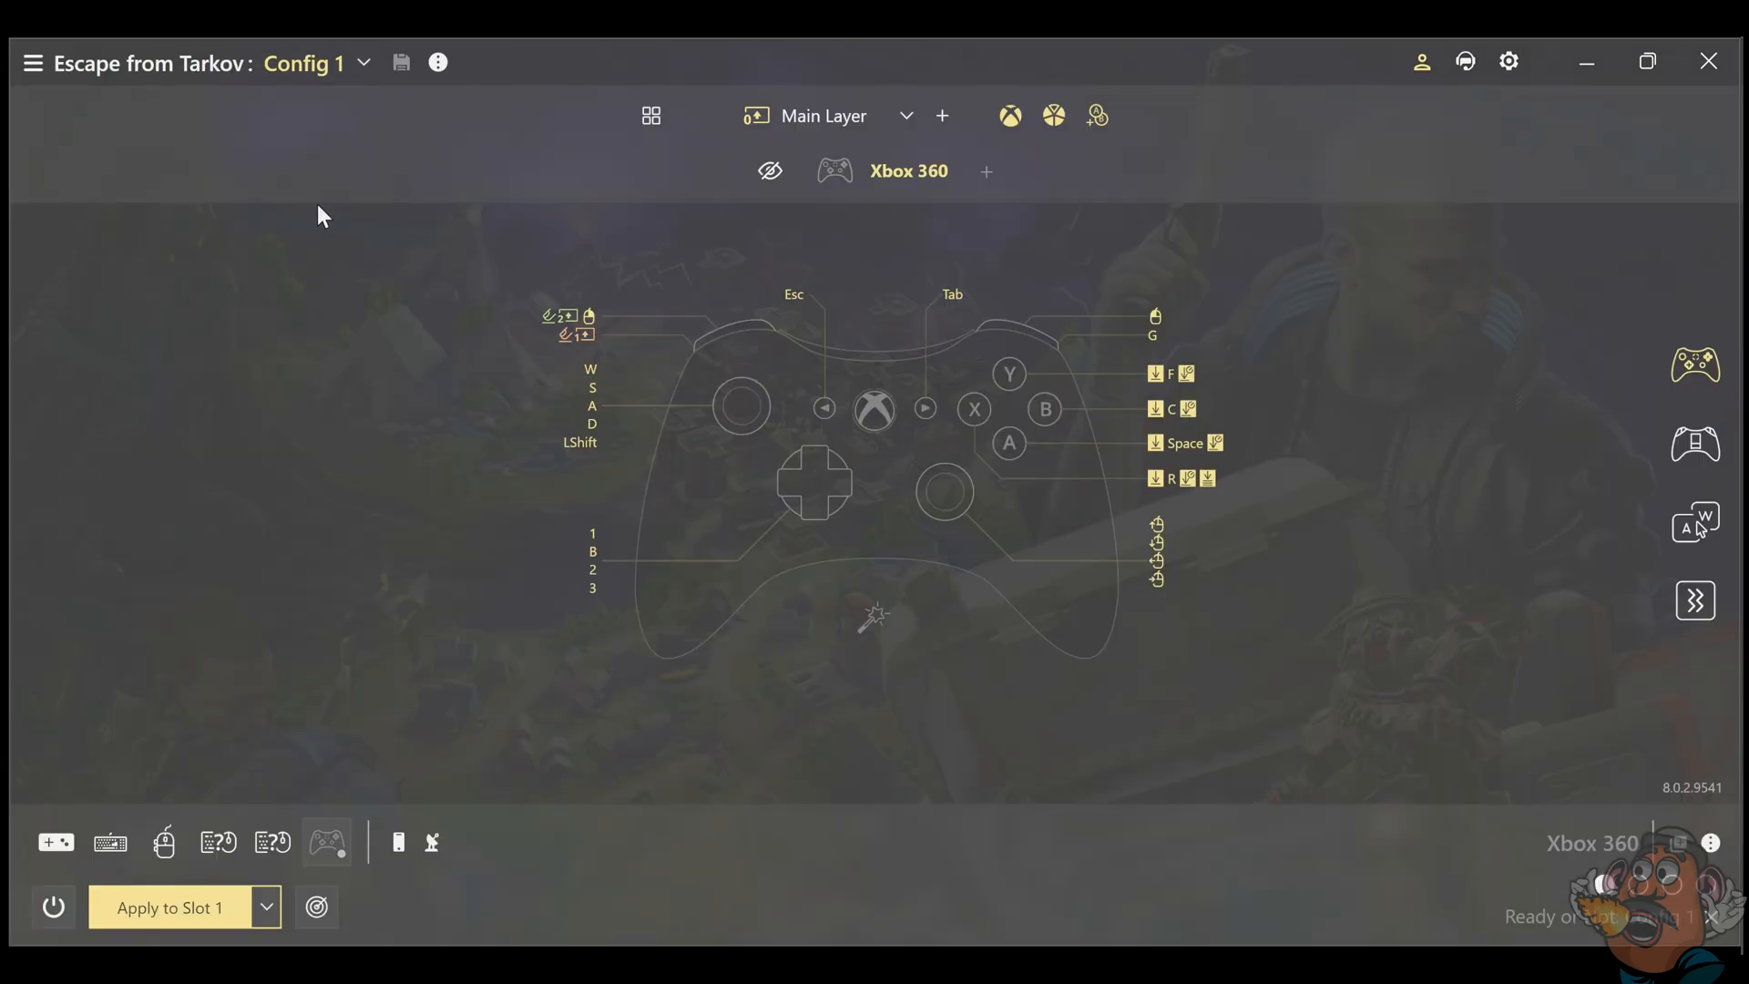
{"action": "mouse_move", "coordinate": [388, 362]}
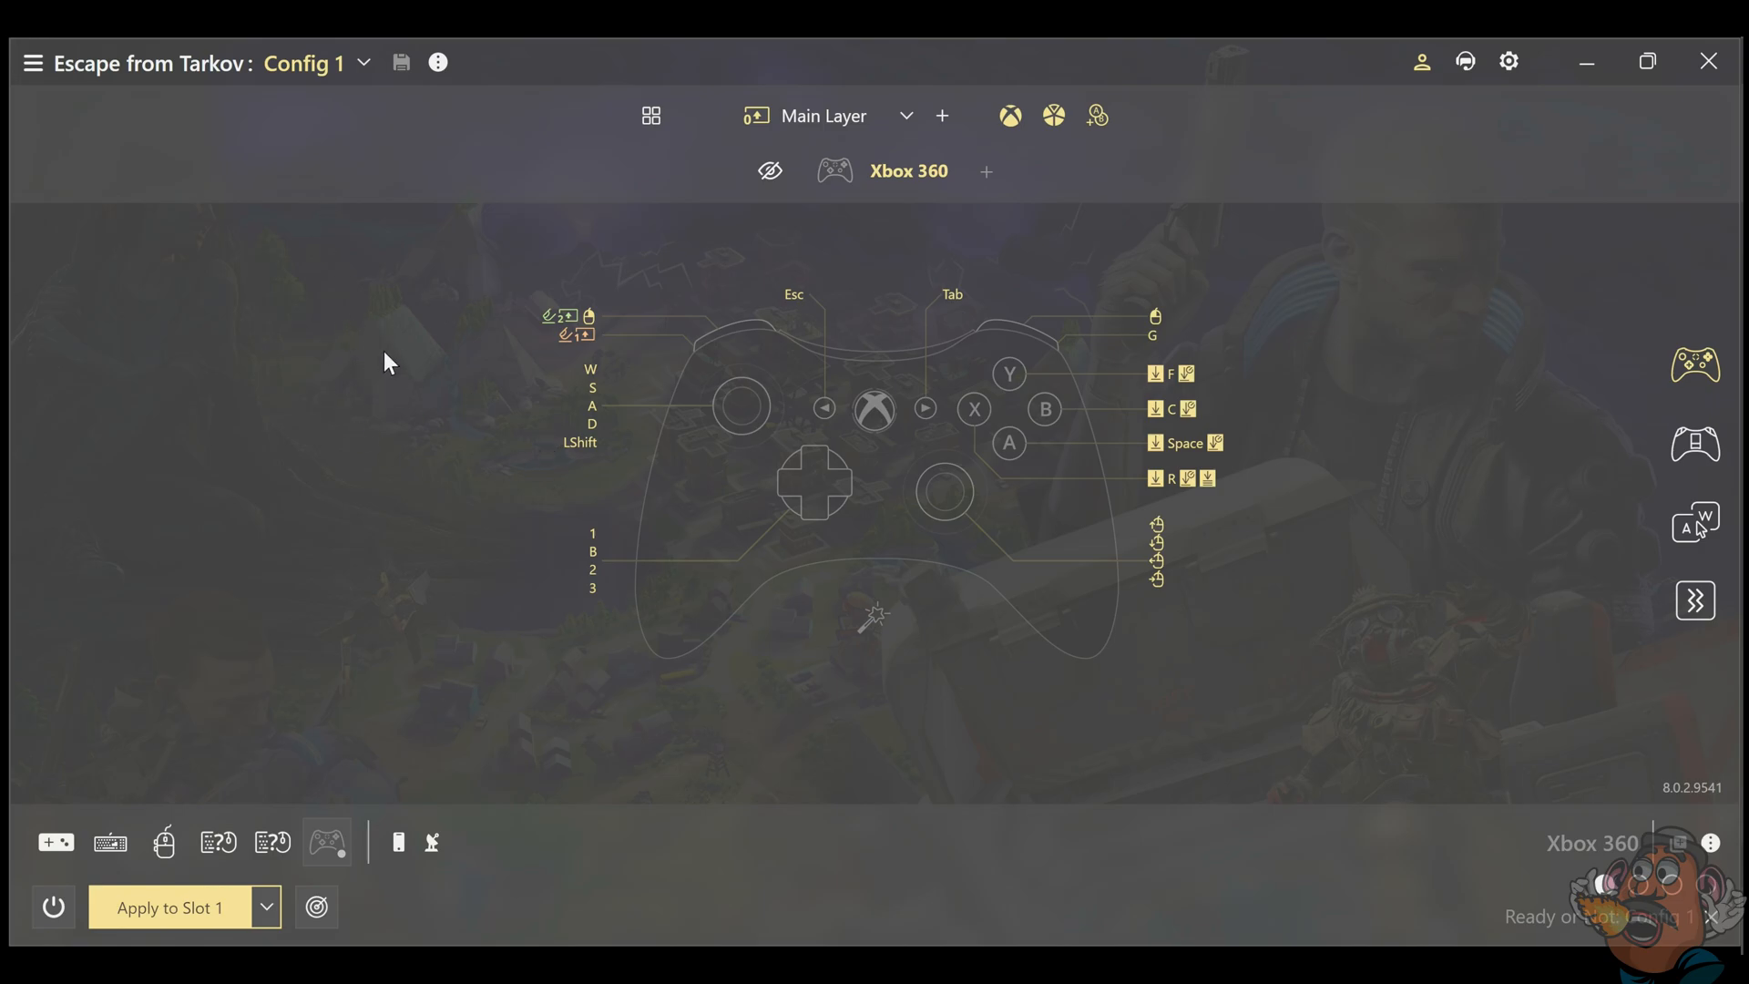
{"action": "mouse_move", "coordinate": [1038, 860]}
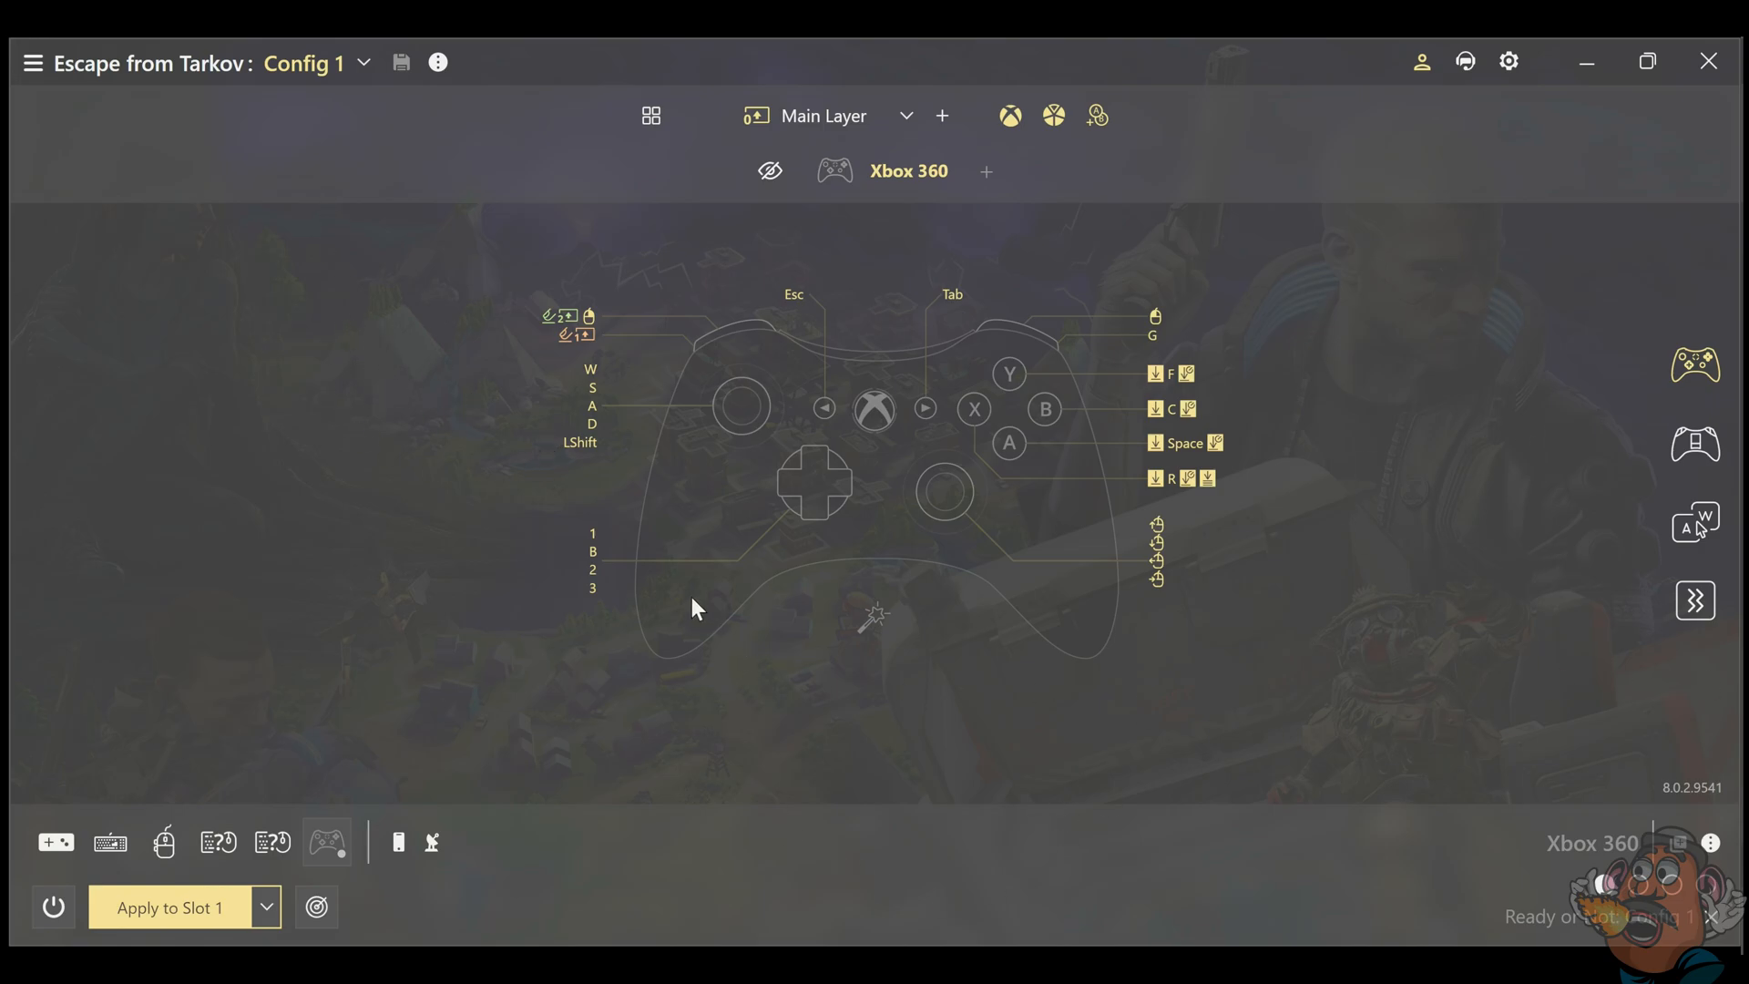
{"action": "mouse_move", "coordinate": [796, 448]}
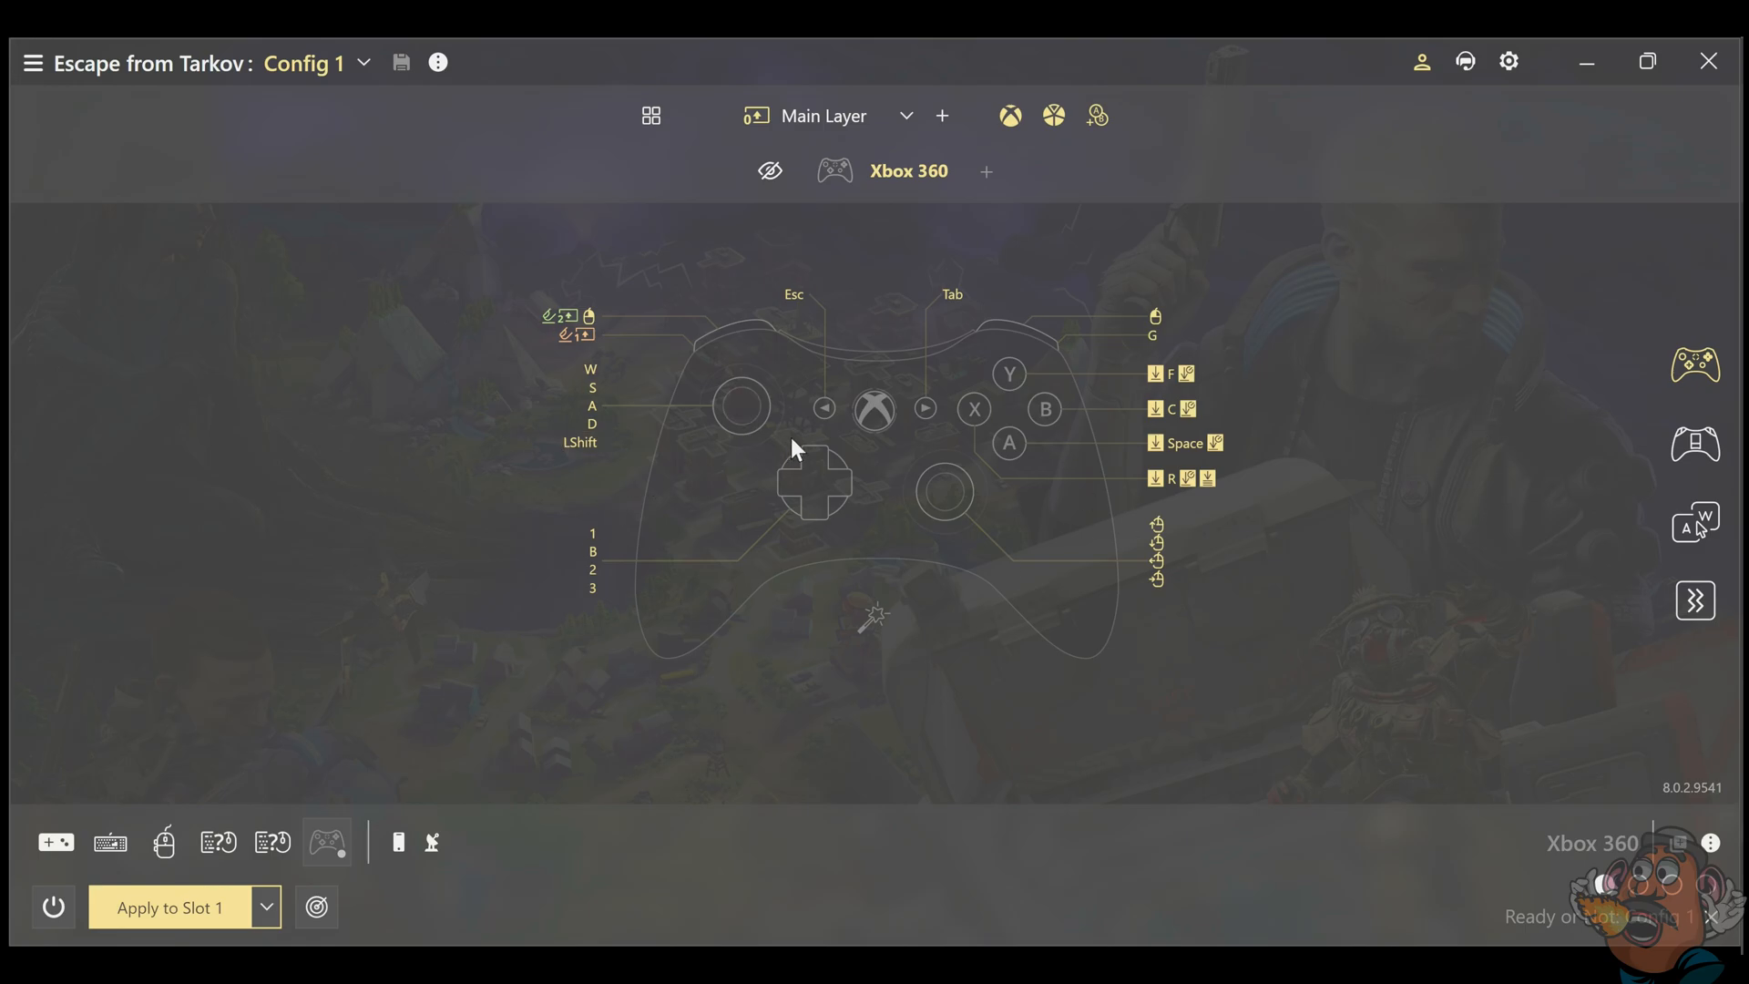
{"action": "mouse_move", "coordinate": [1293, 299]}
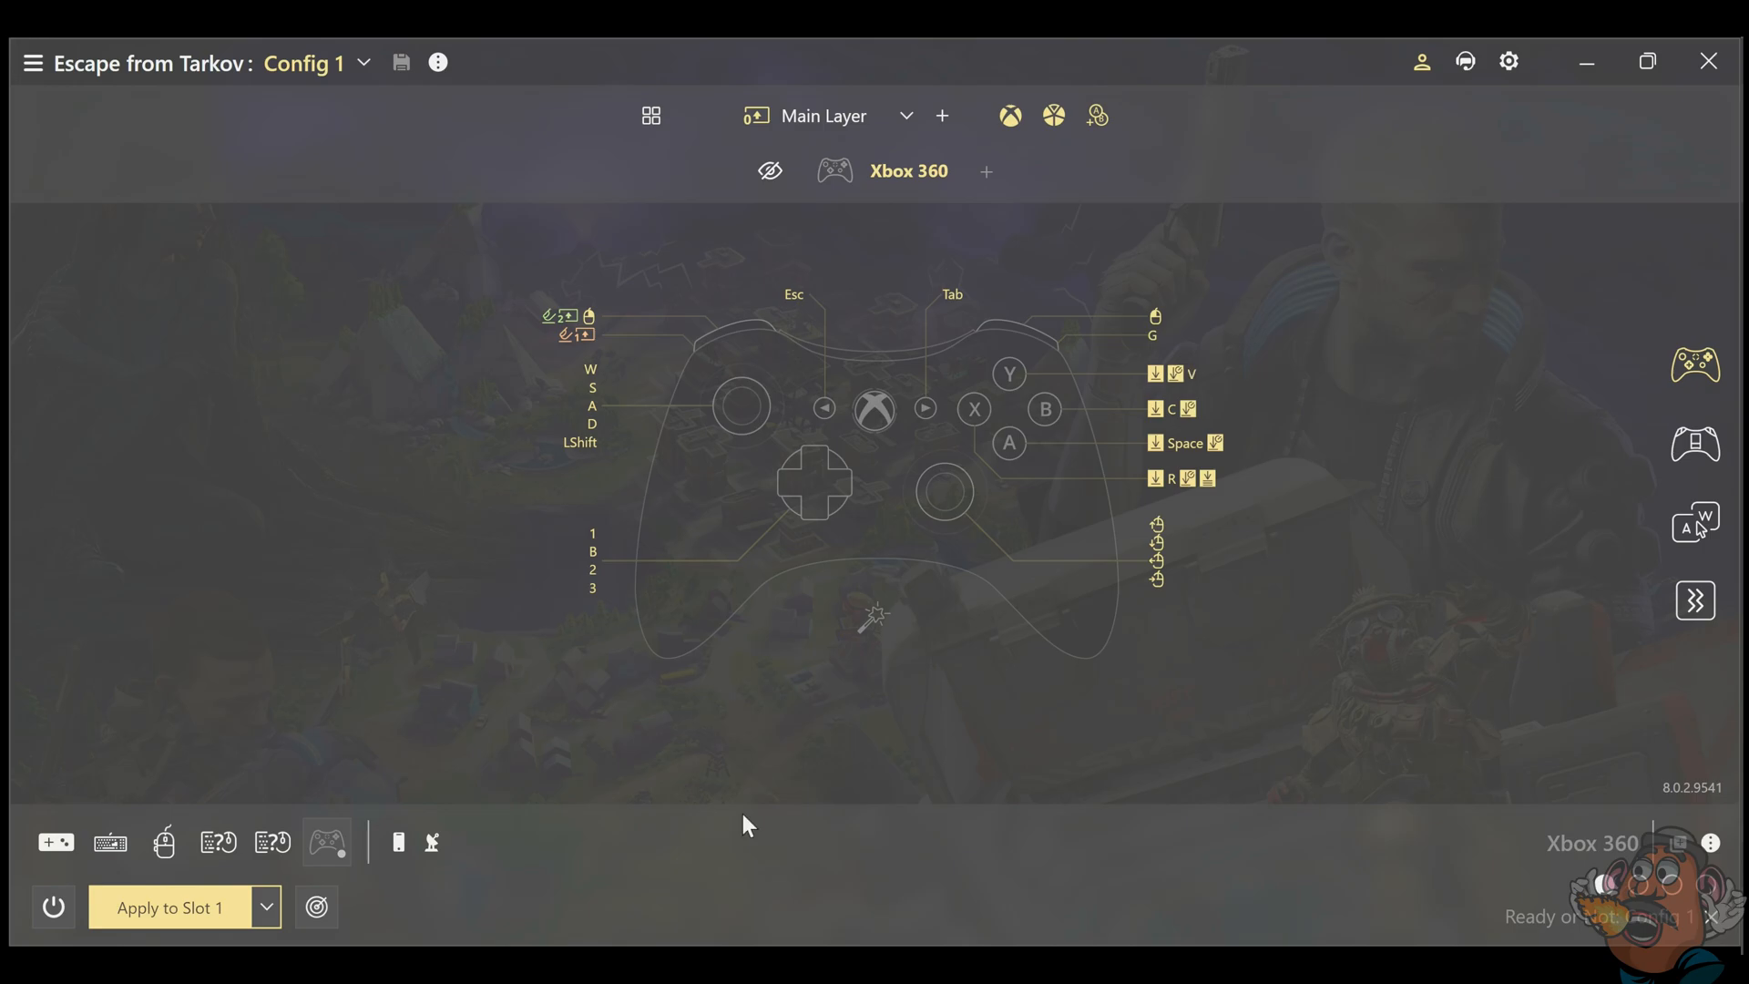
{"action": "mouse_move", "coordinate": [705, 758]}
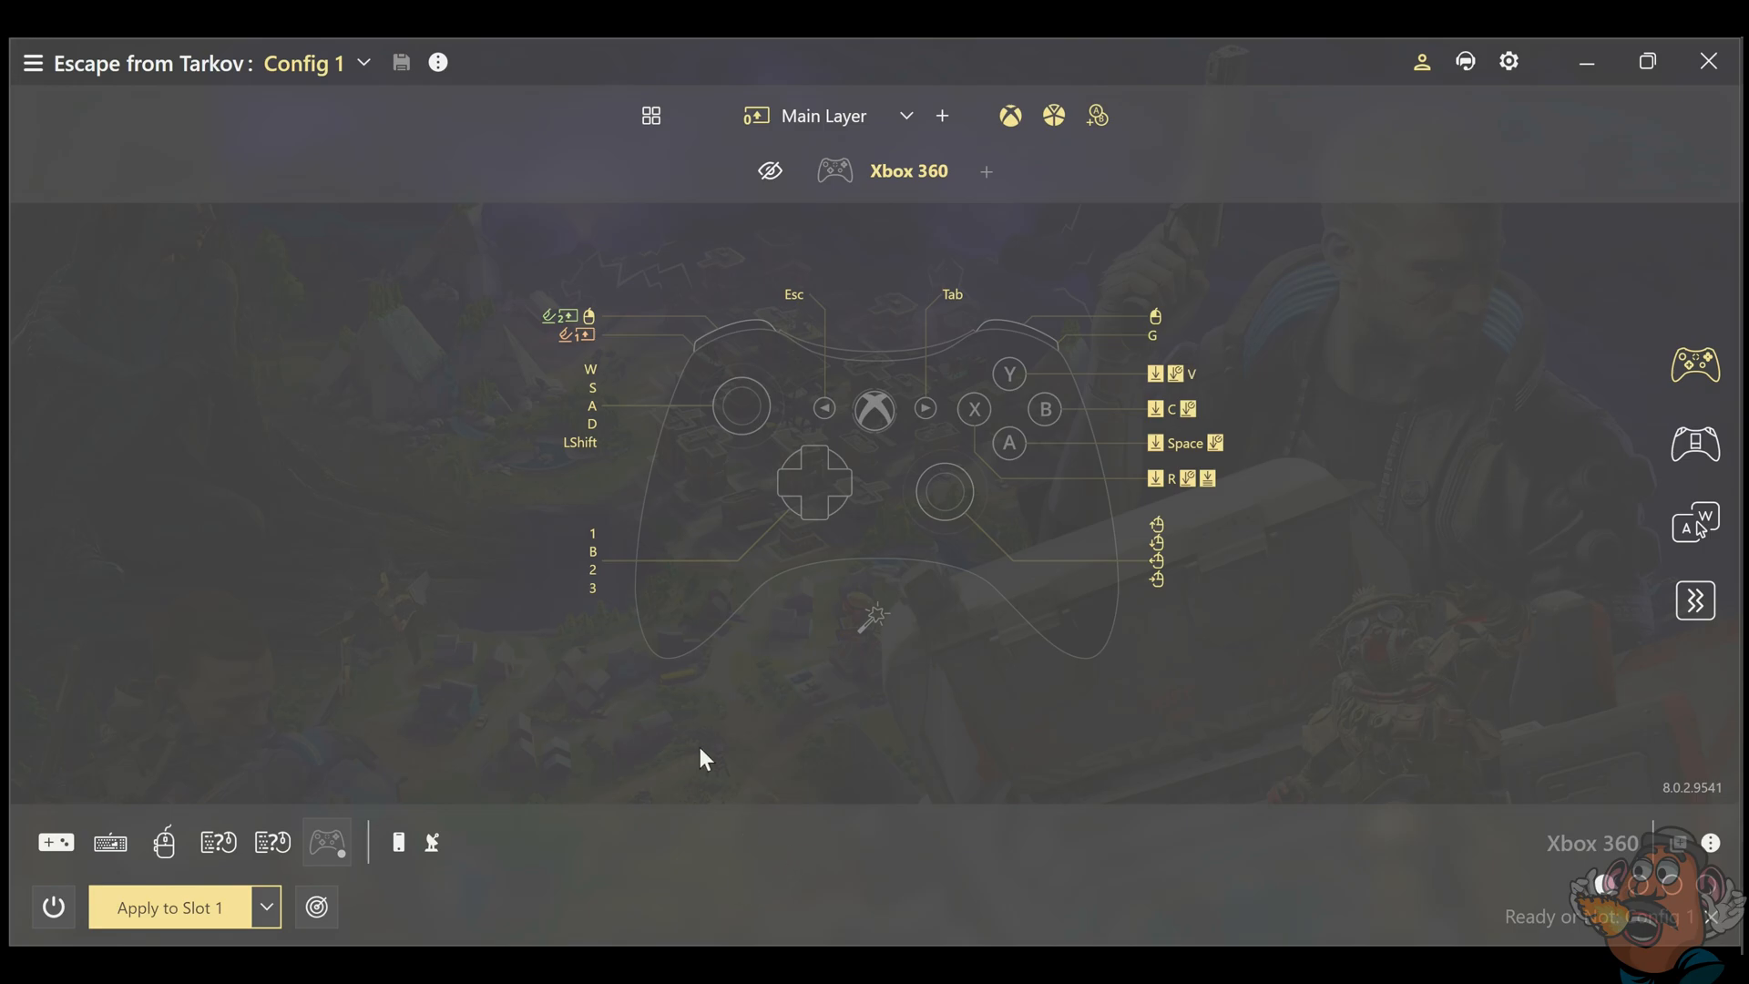
{"action": "mouse_move", "coordinate": [965, 242]}
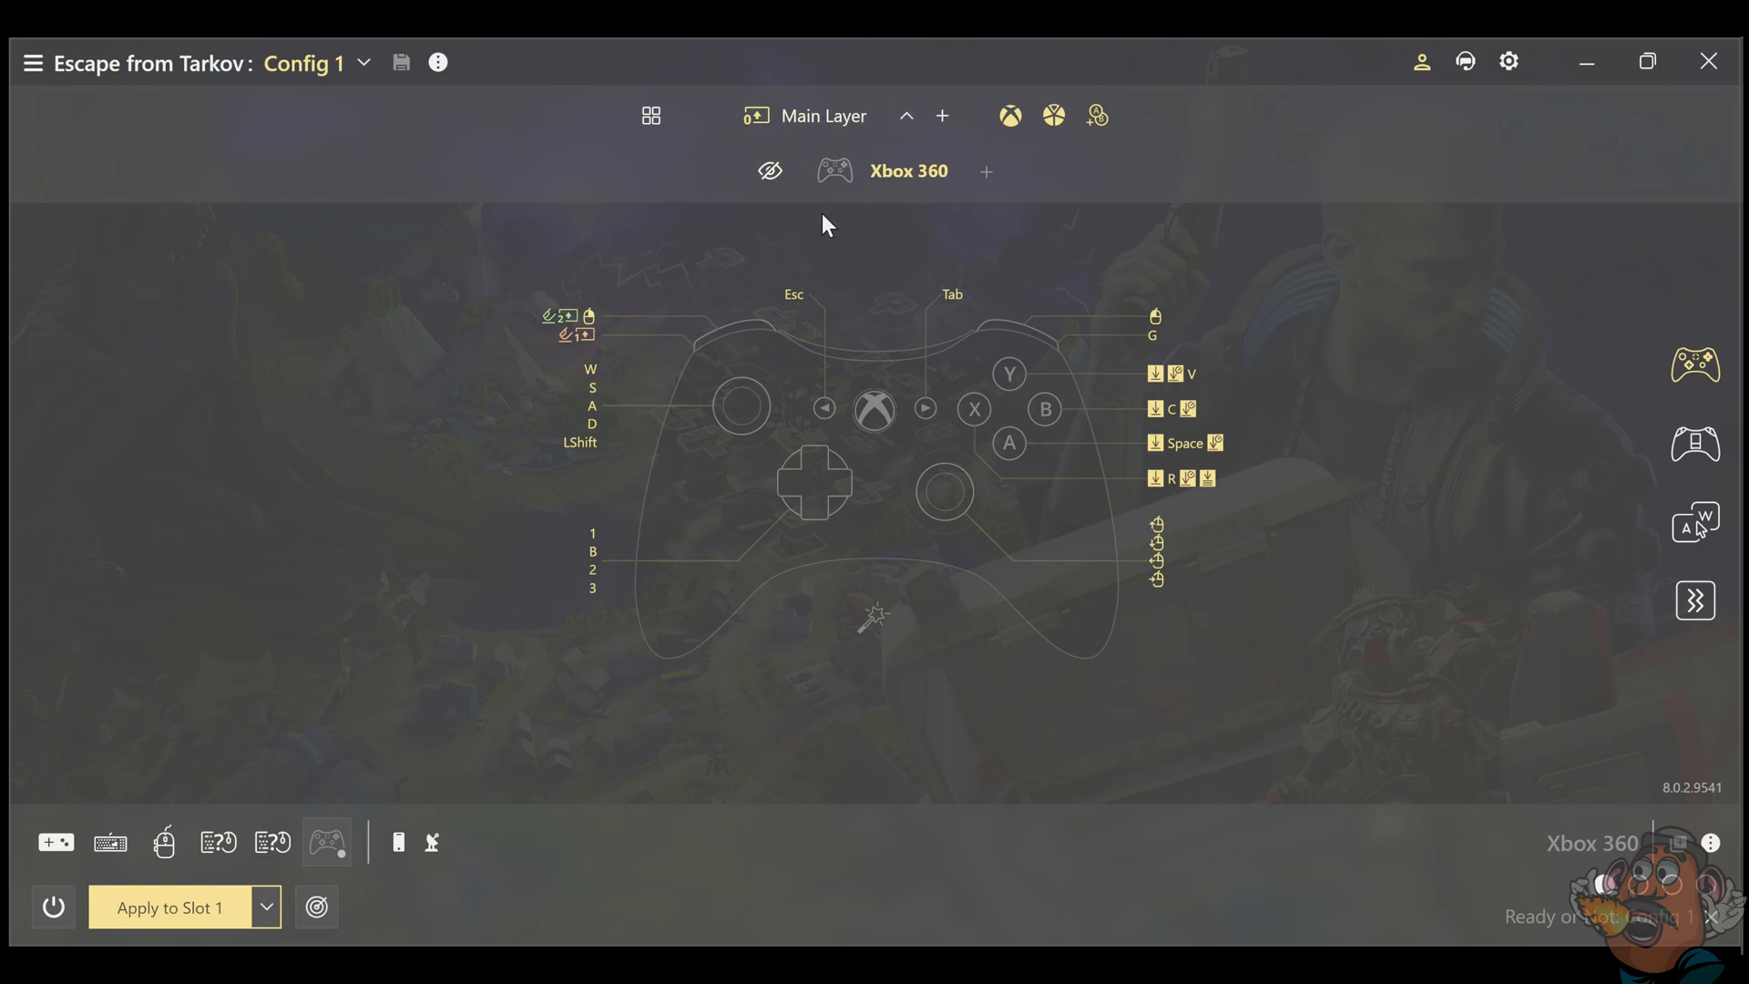
{"action": "mouse_move", "coordinate": [834, 237]}
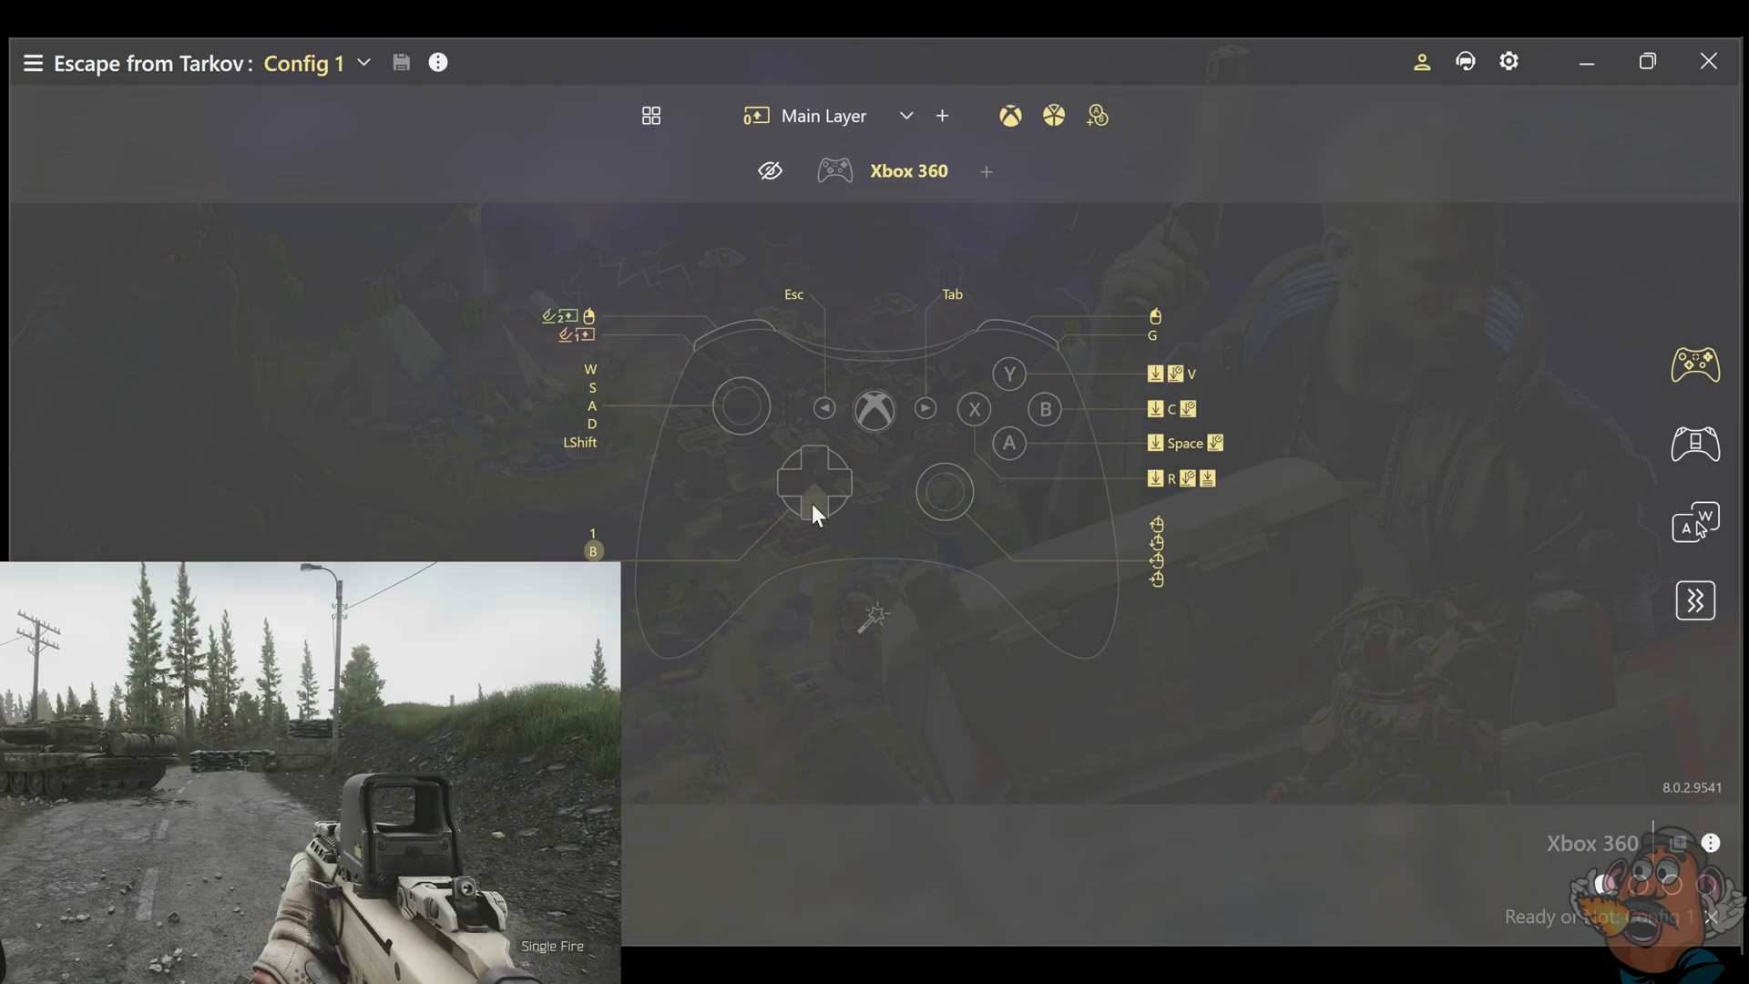
{"action": "mouse_move", "coordinate": [1060, 375]}
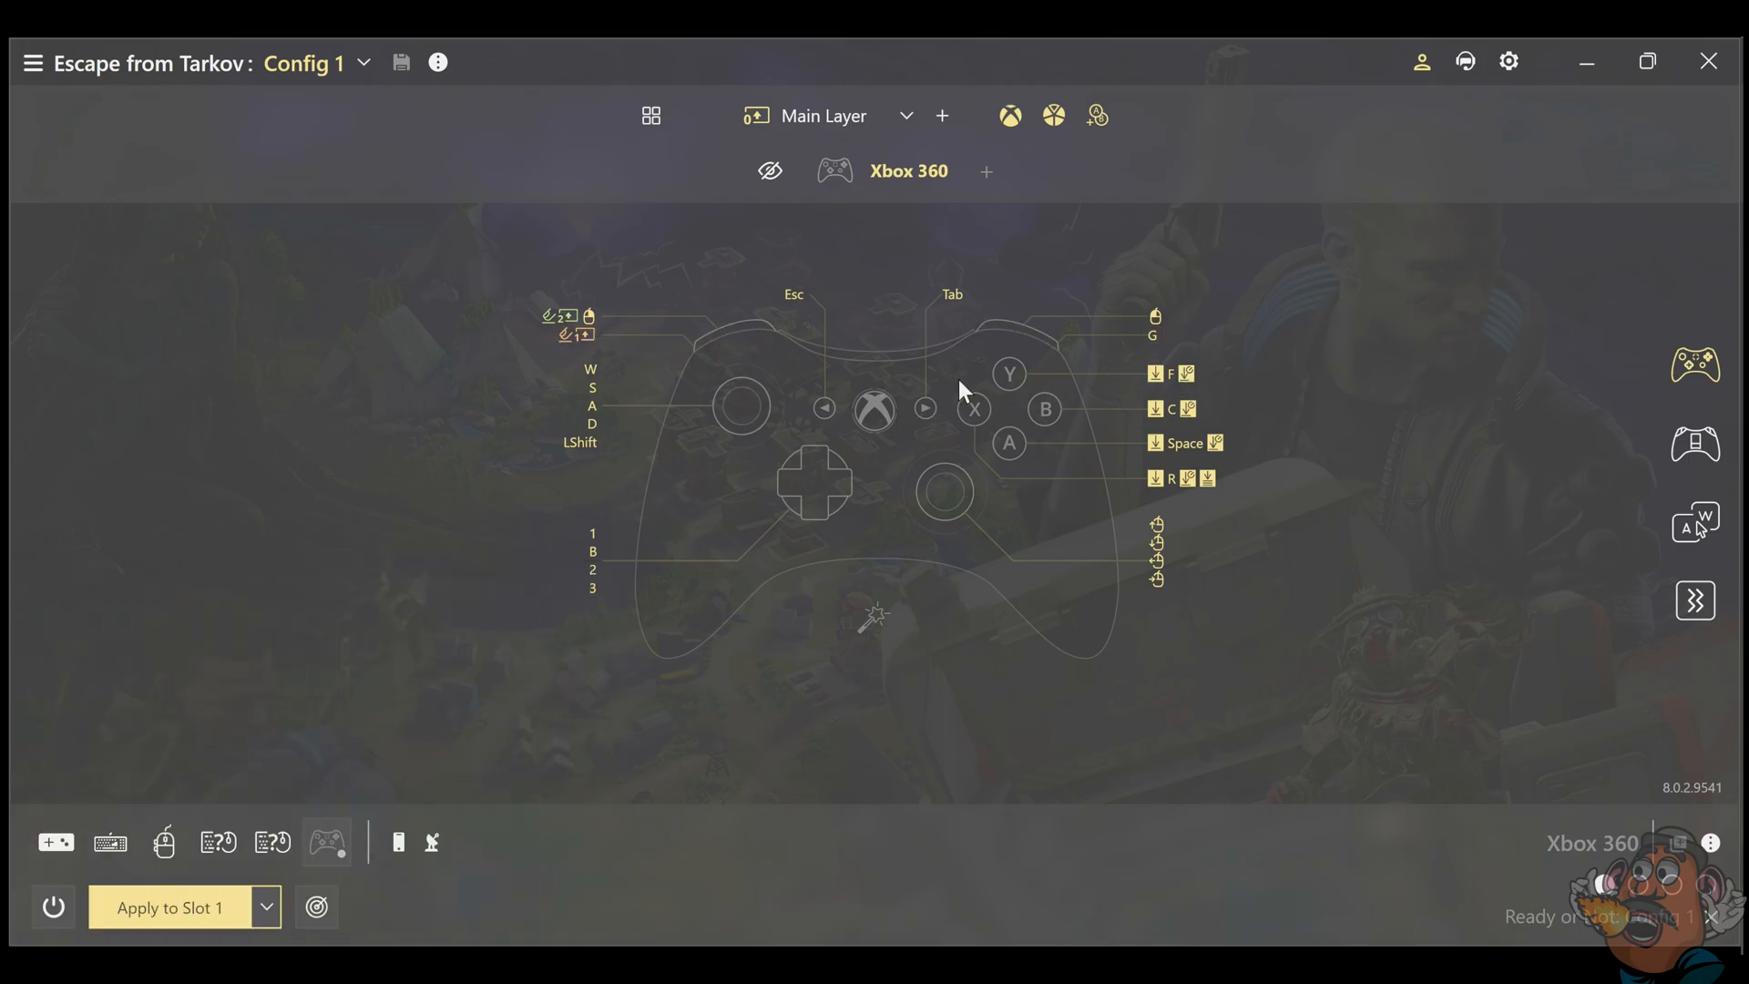
{"action": "mouse_move", "coordinate": [1057, 451]}
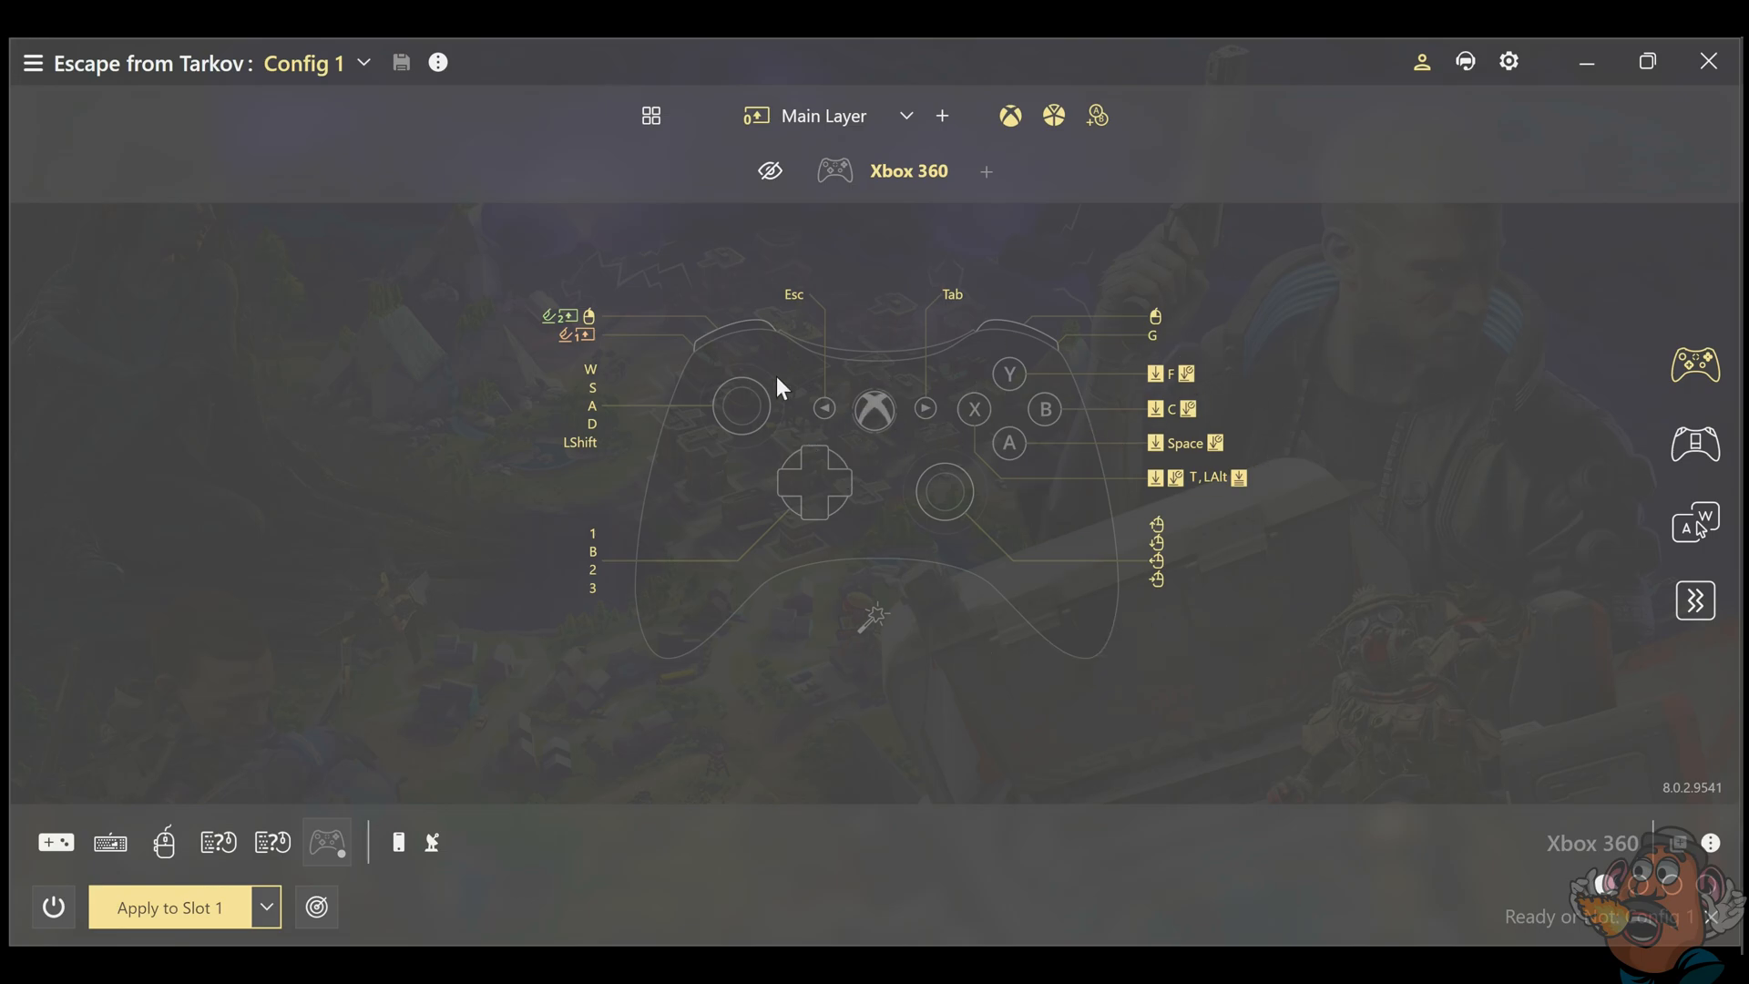
{"action": "mouse_move", "coordinate": [838, 133]}
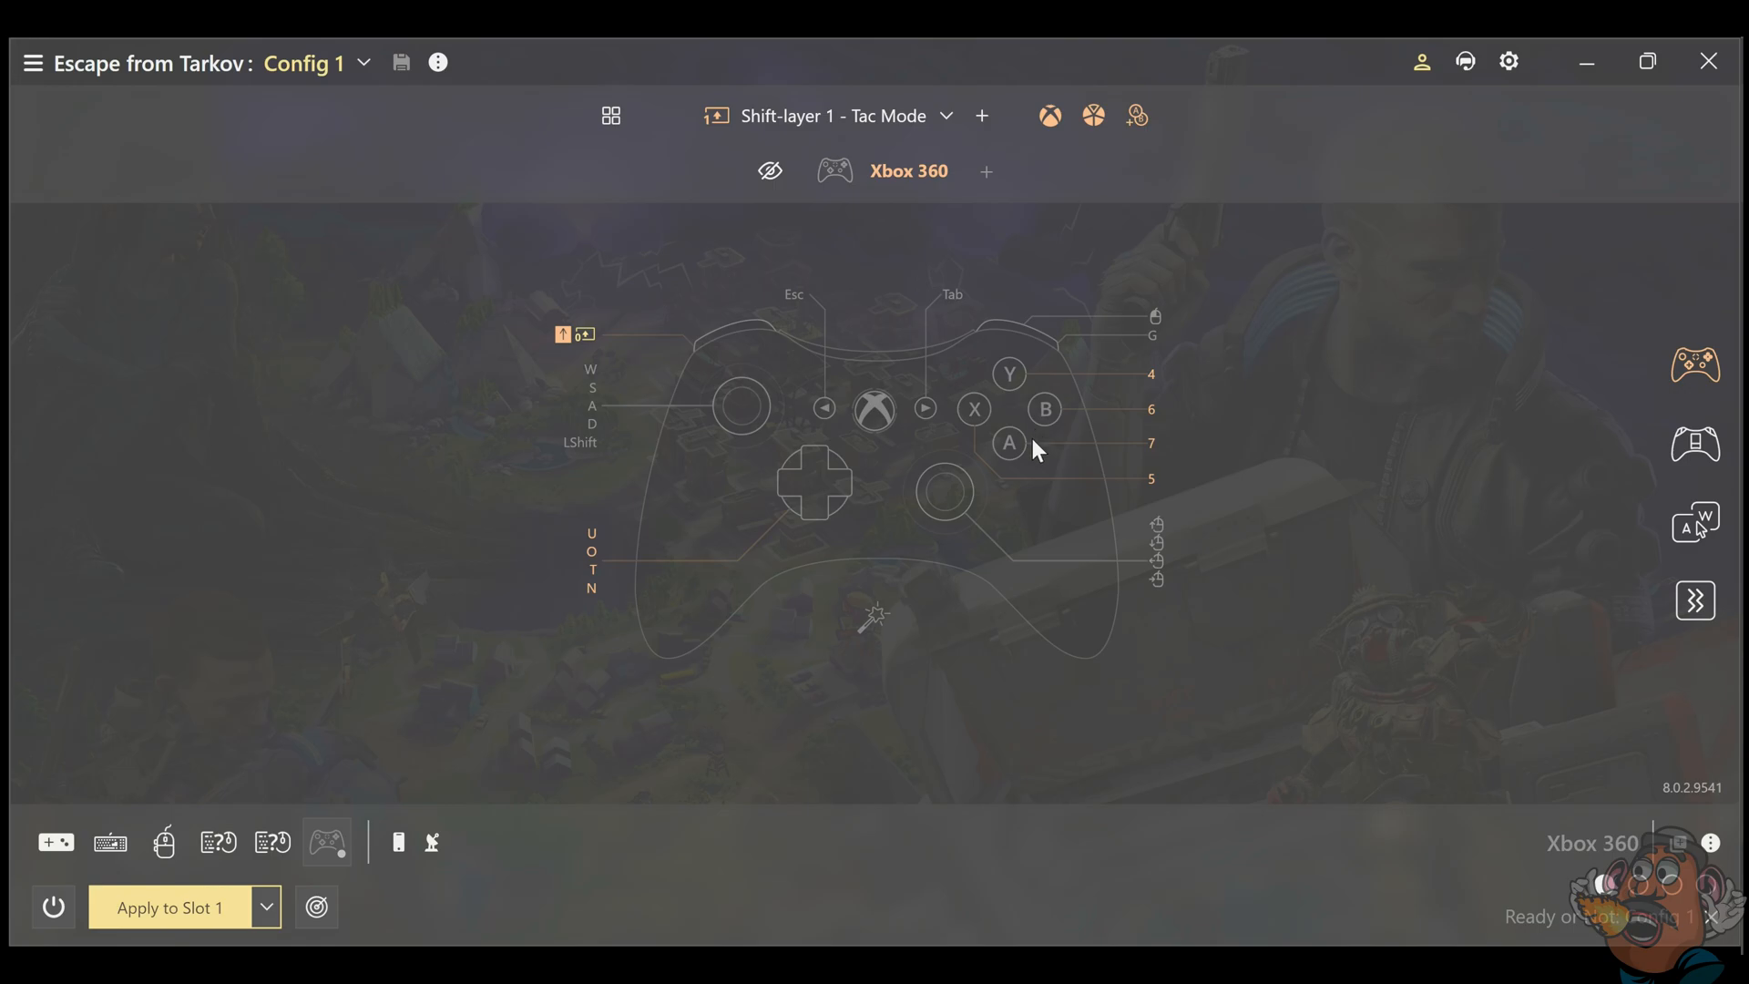
{"action": "mouse_move", "coordinate": [892, 510]}
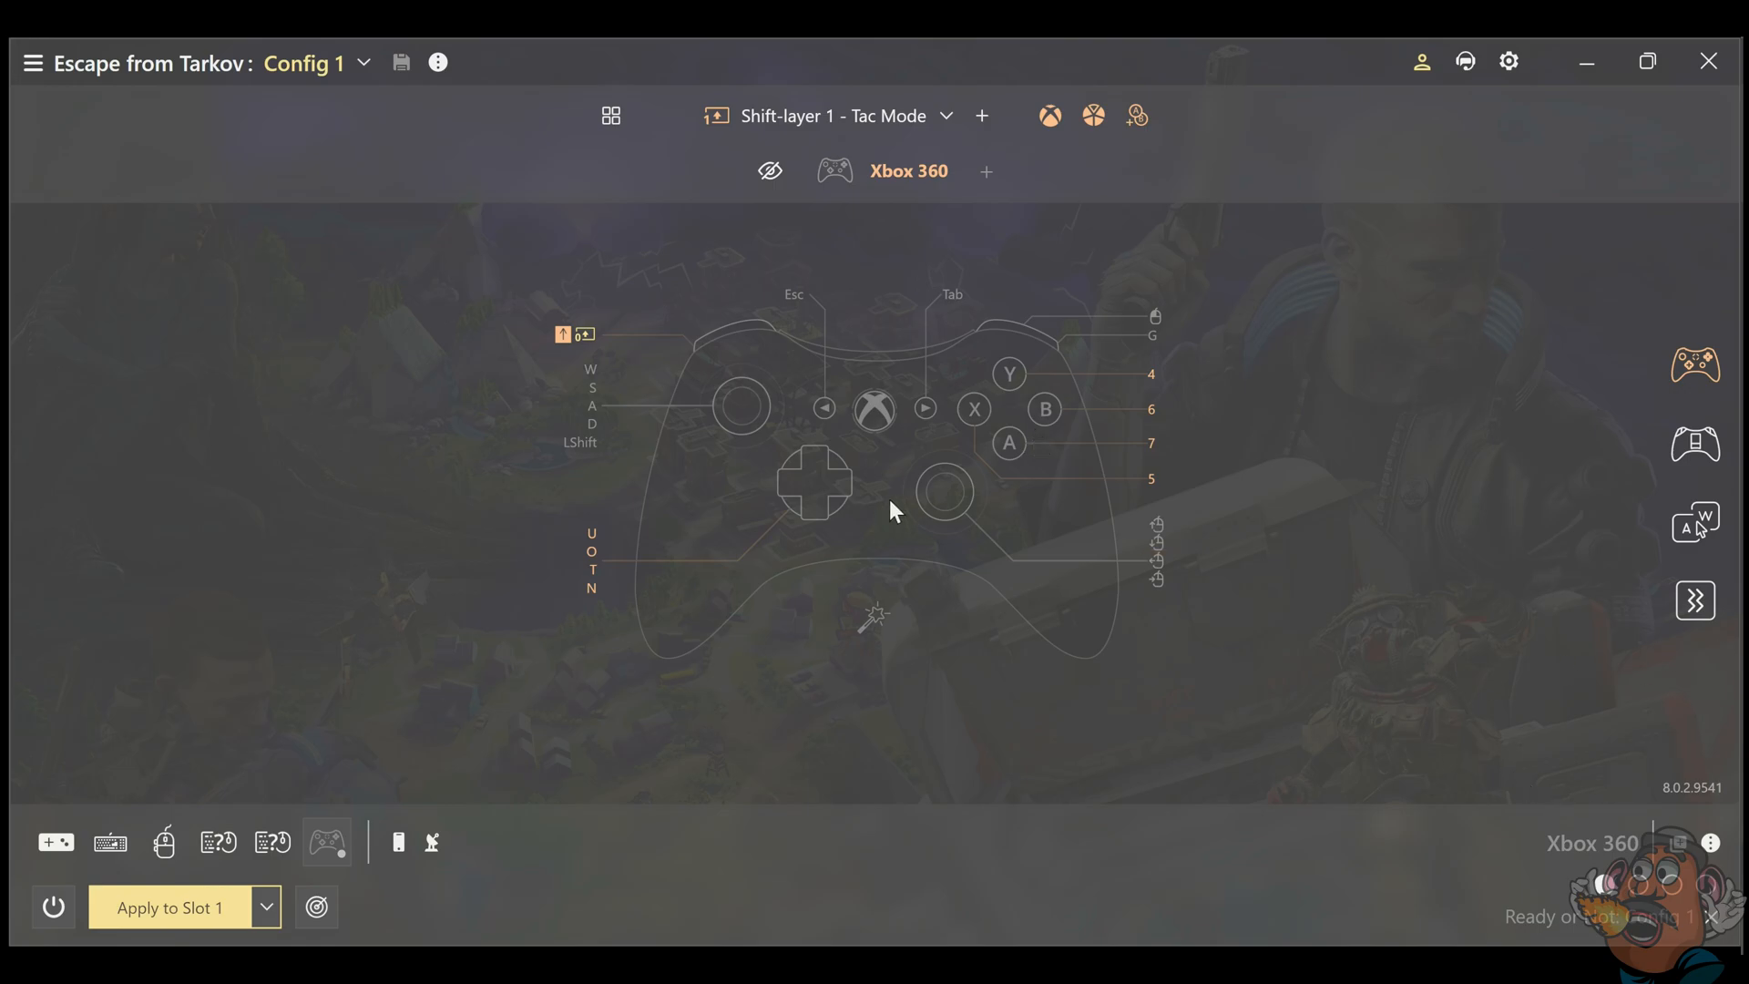
{"action": "mouse_move", "coordinate": [1017, 410]}
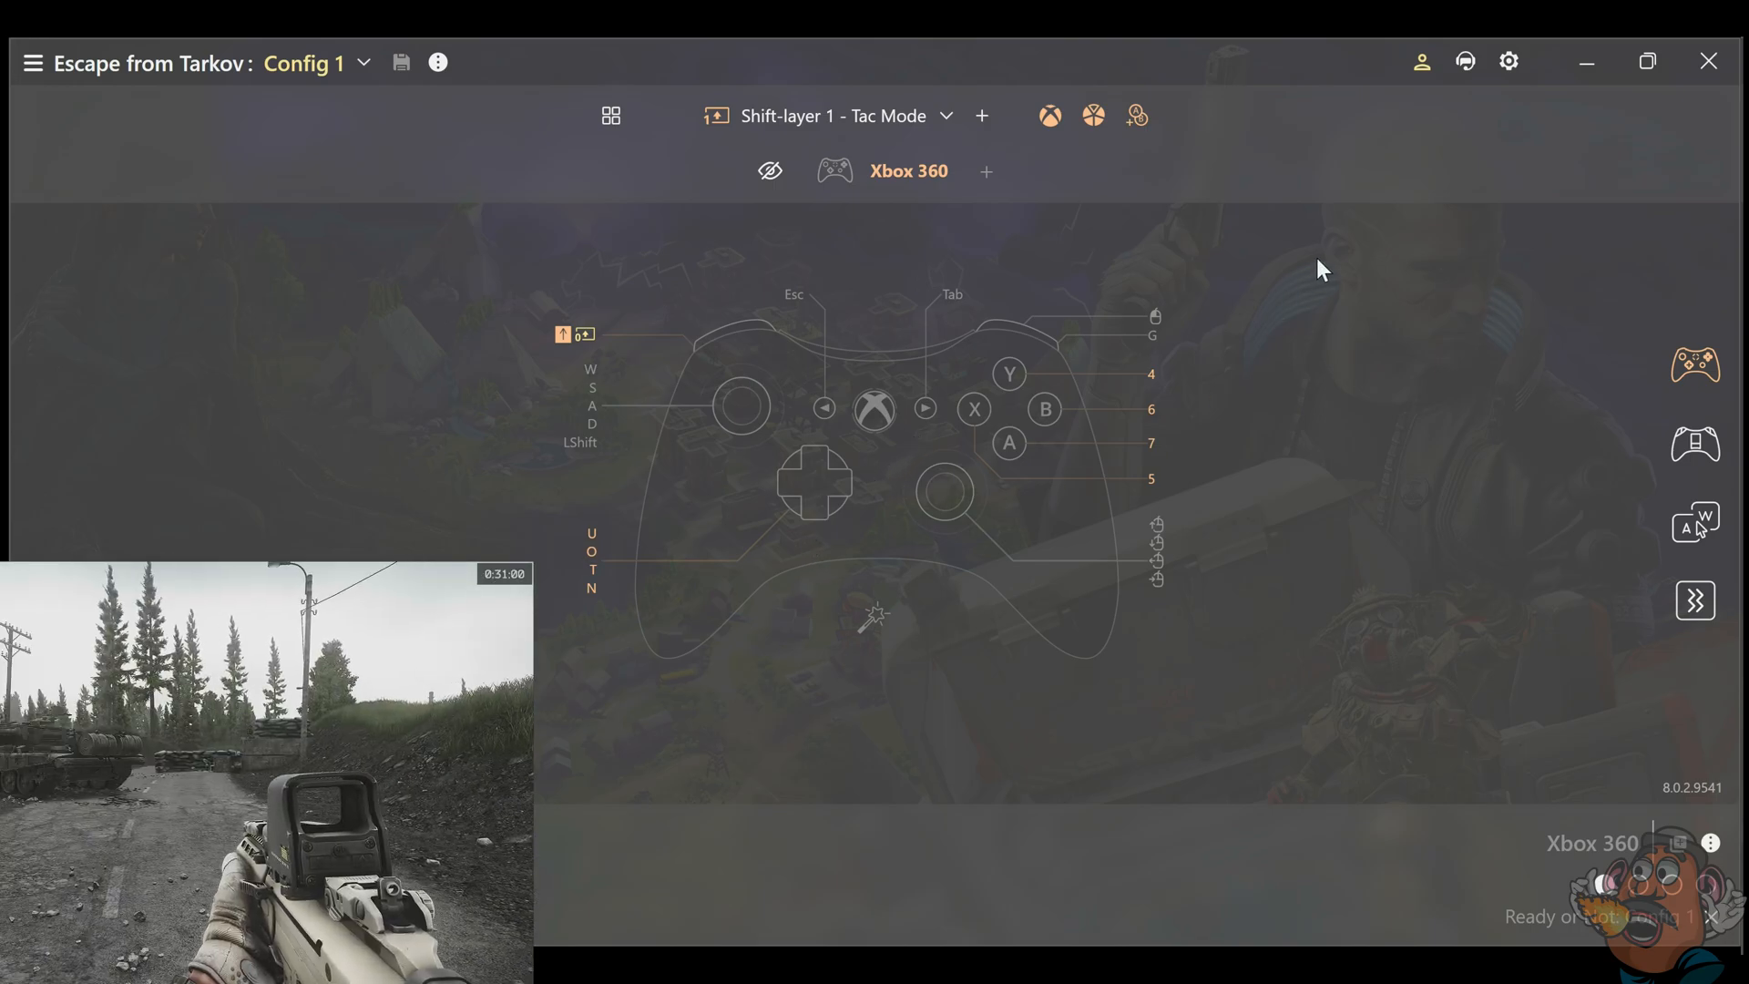
{"action": "mouse_move", "coordinate": [1298, 371]}
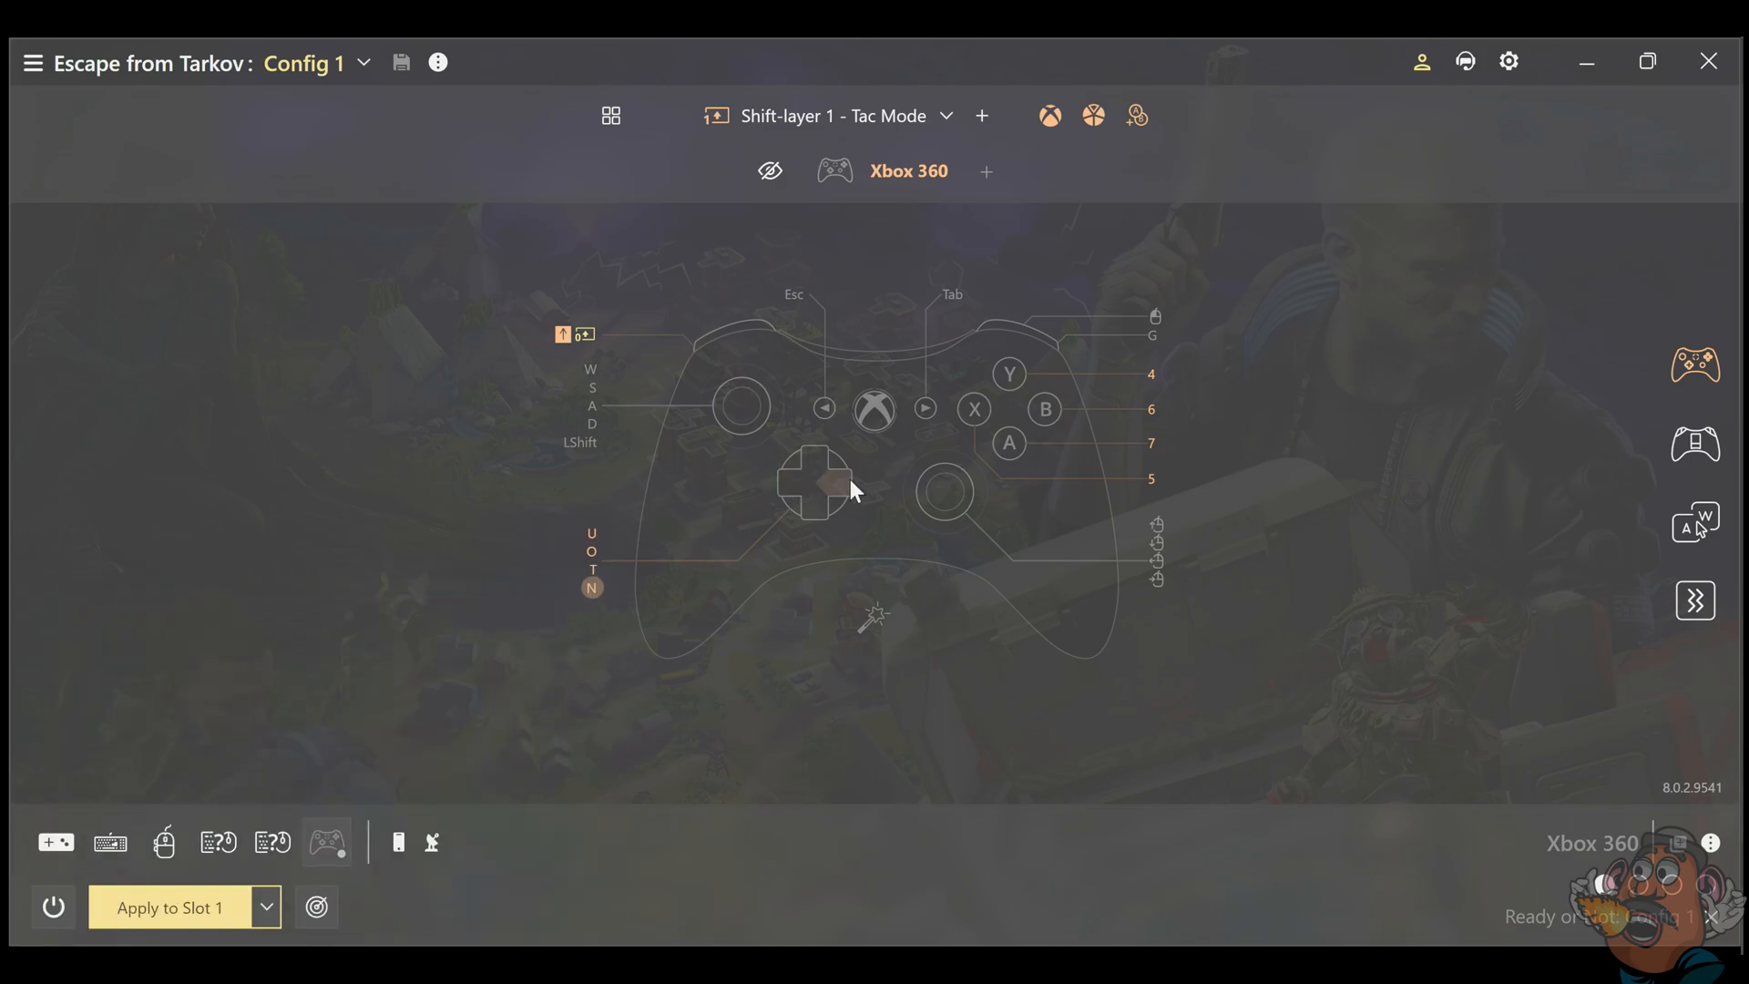
{"action": "mouse_move", "coordinate": [714, 346]}
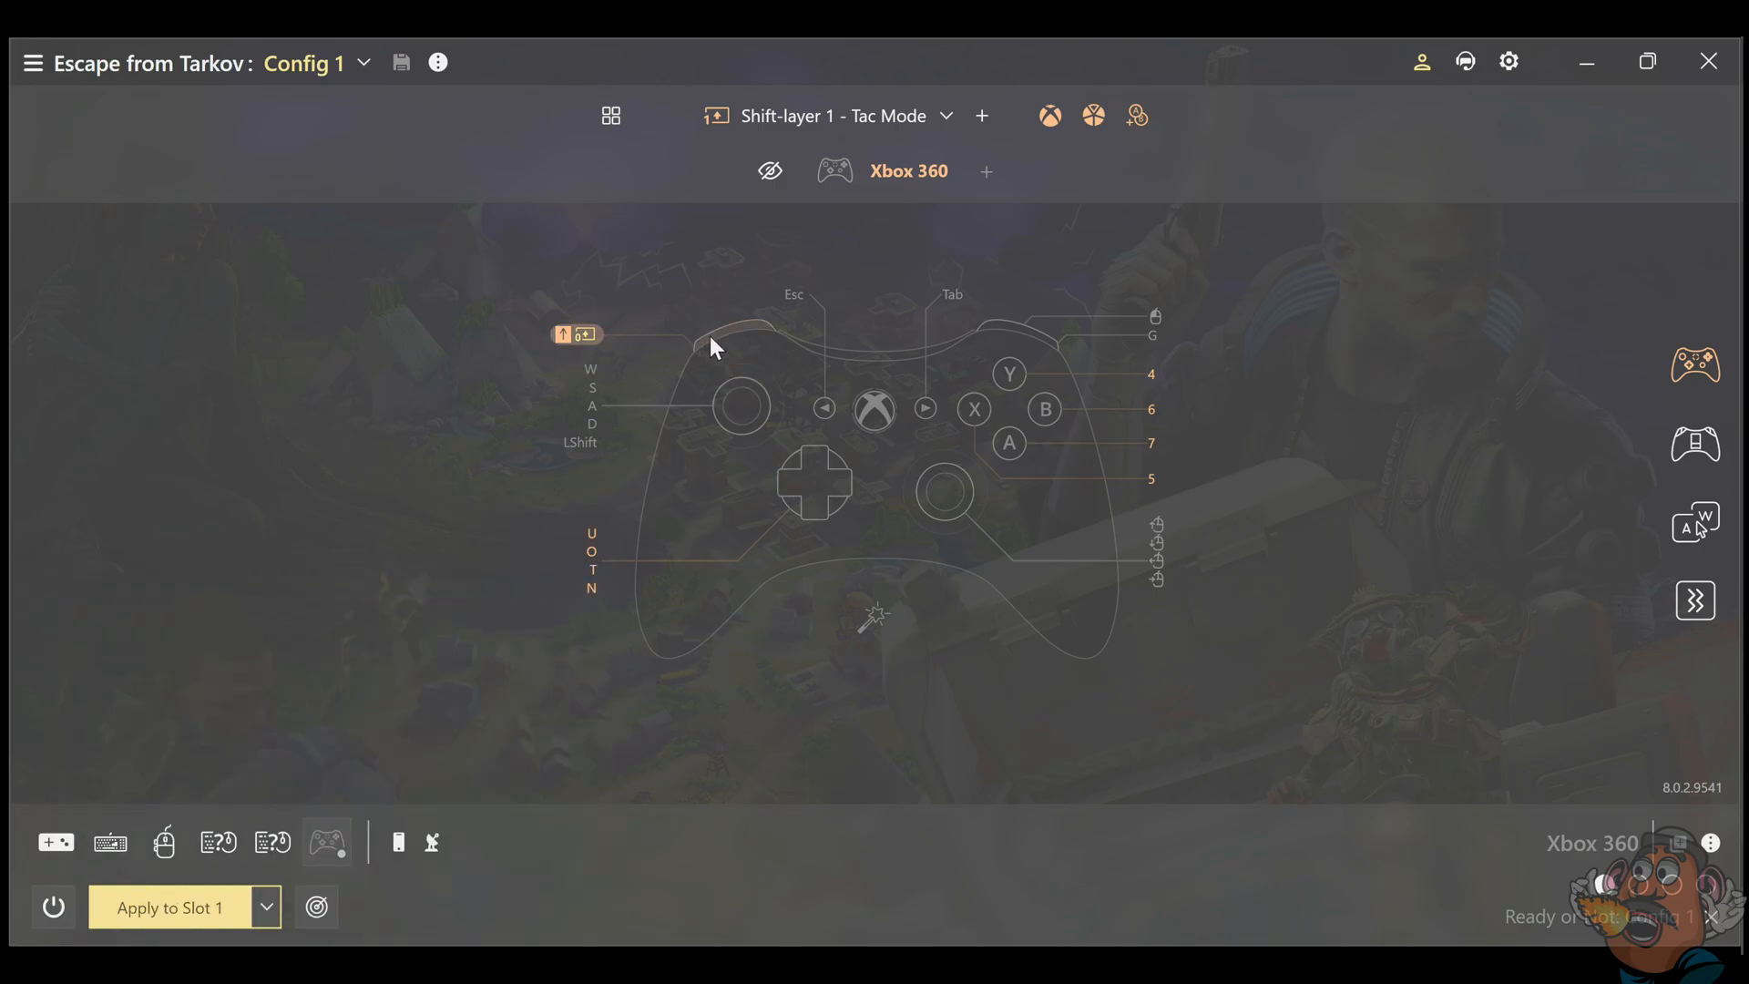
{"action": "mouse_move", "coordinate": [635, 466]}
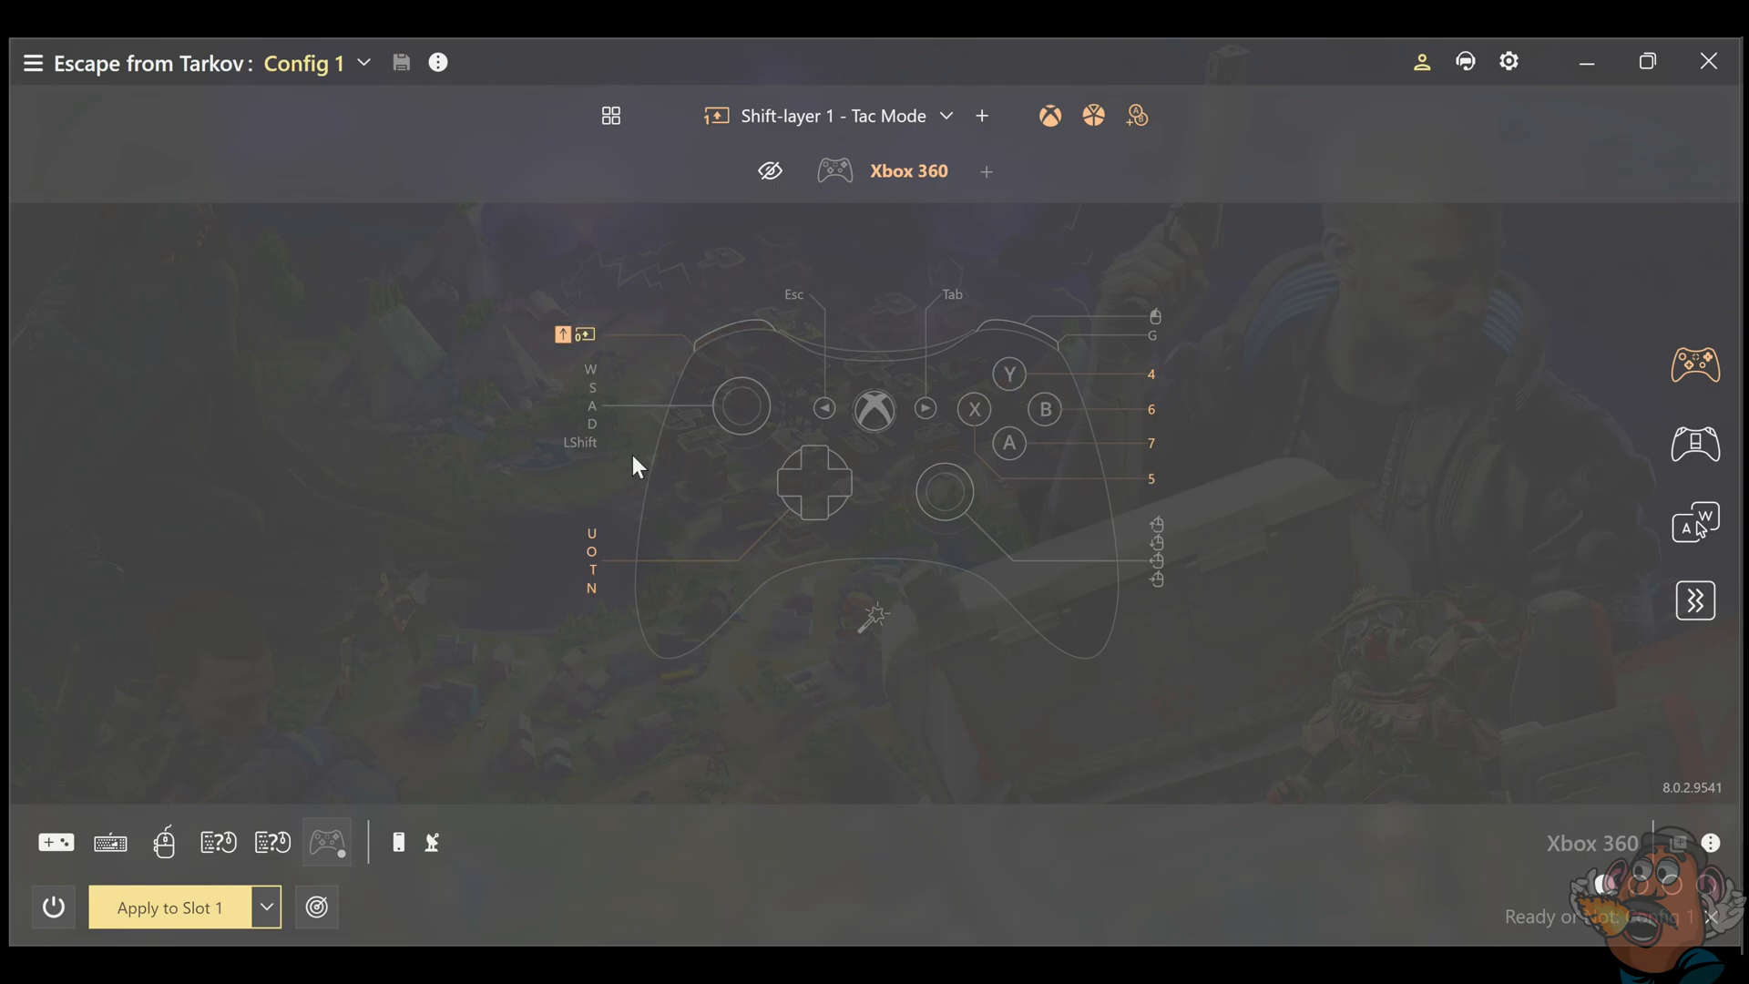
{"action": "mouse_move", "coordinate": [847, 457]}
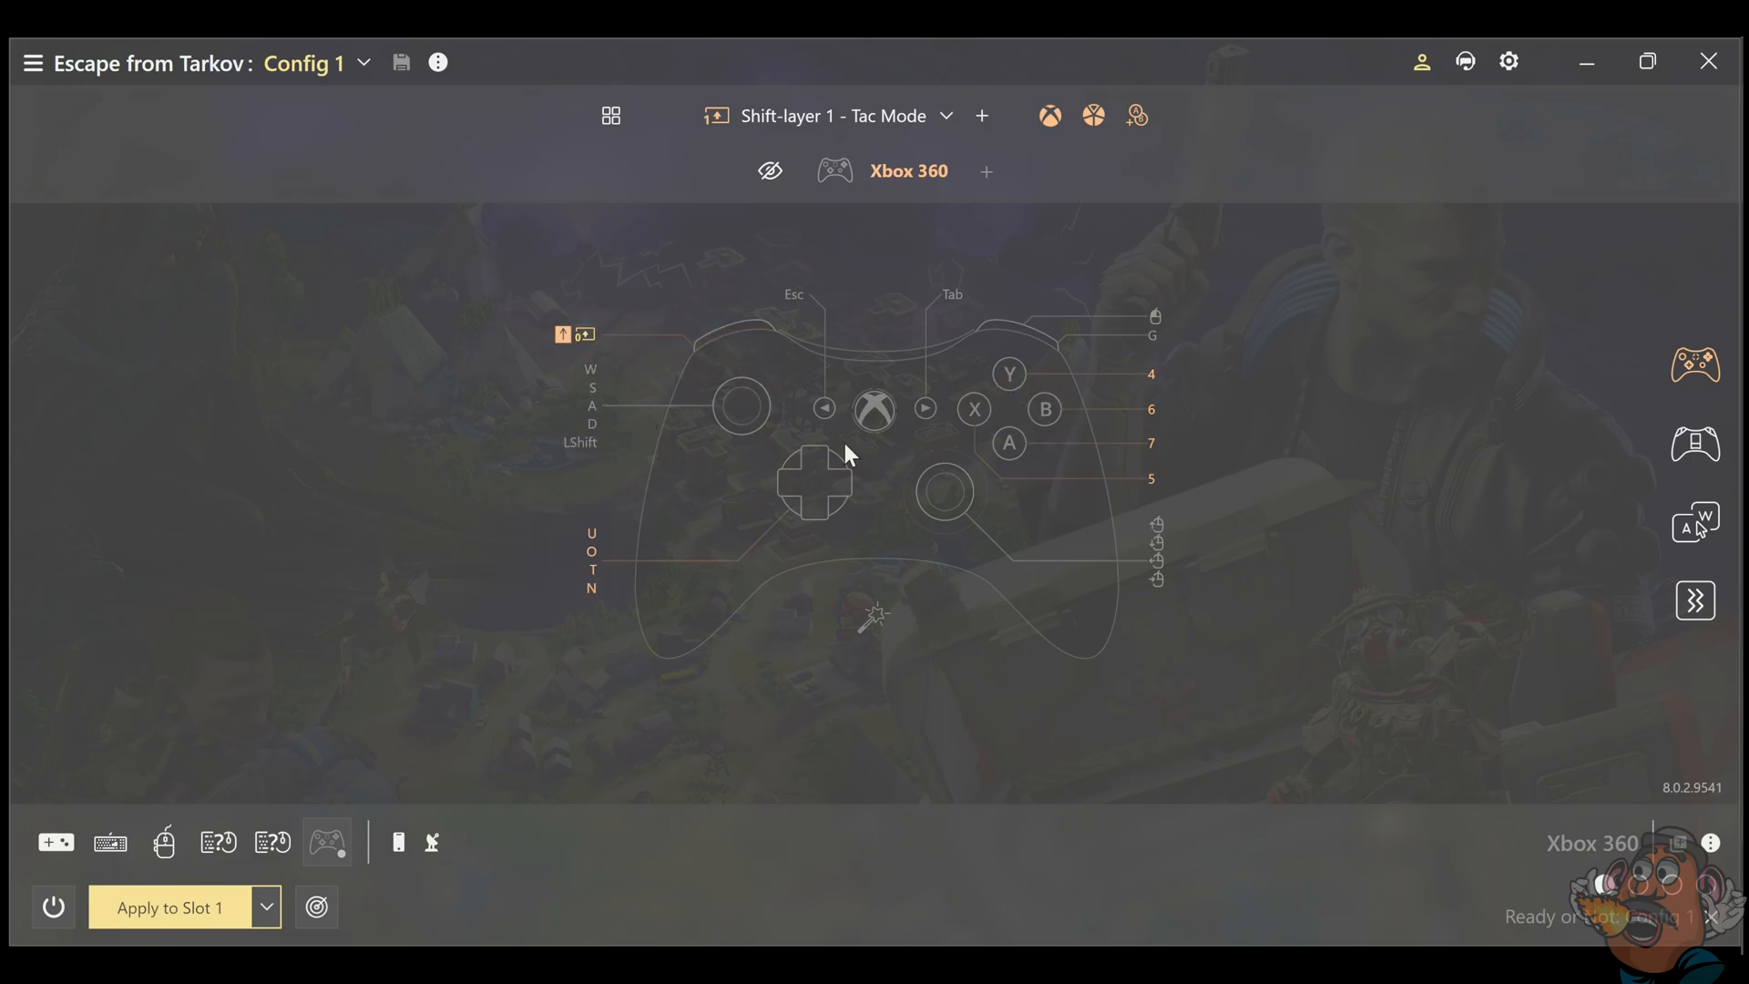
{"action": "mouse_move", "coordinate": [994, 525]}
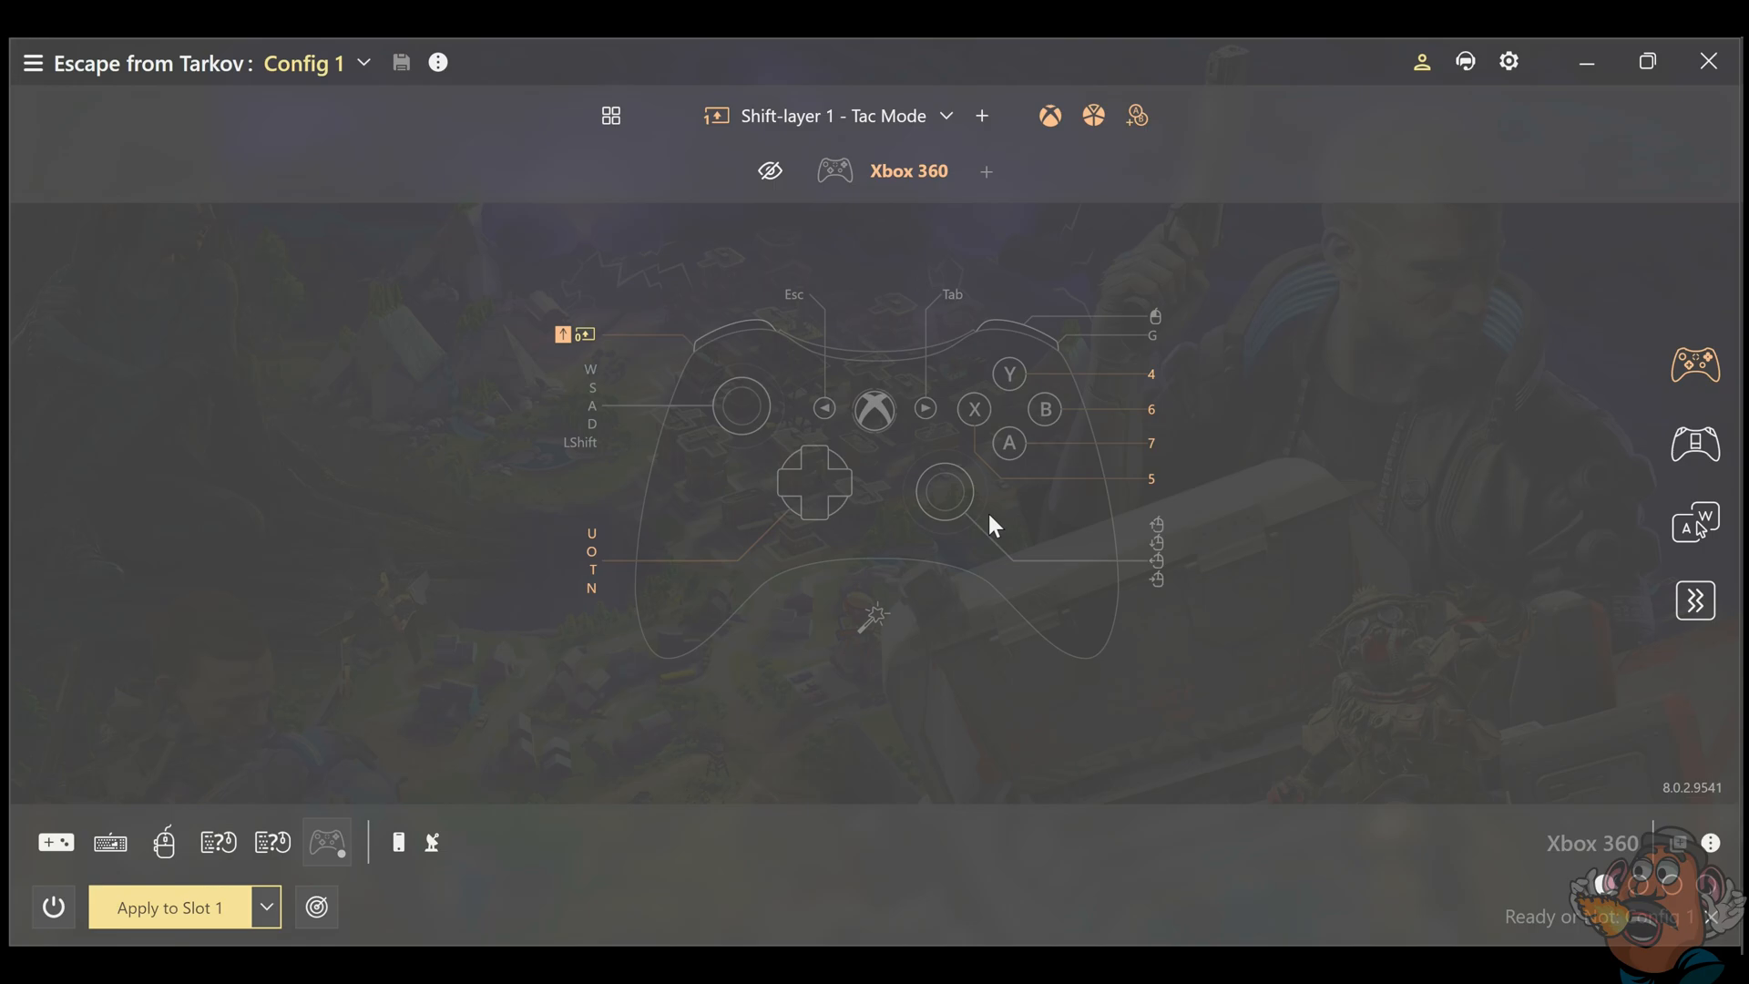
{"action": "mouse_move", "coordinate": [923, 191]}
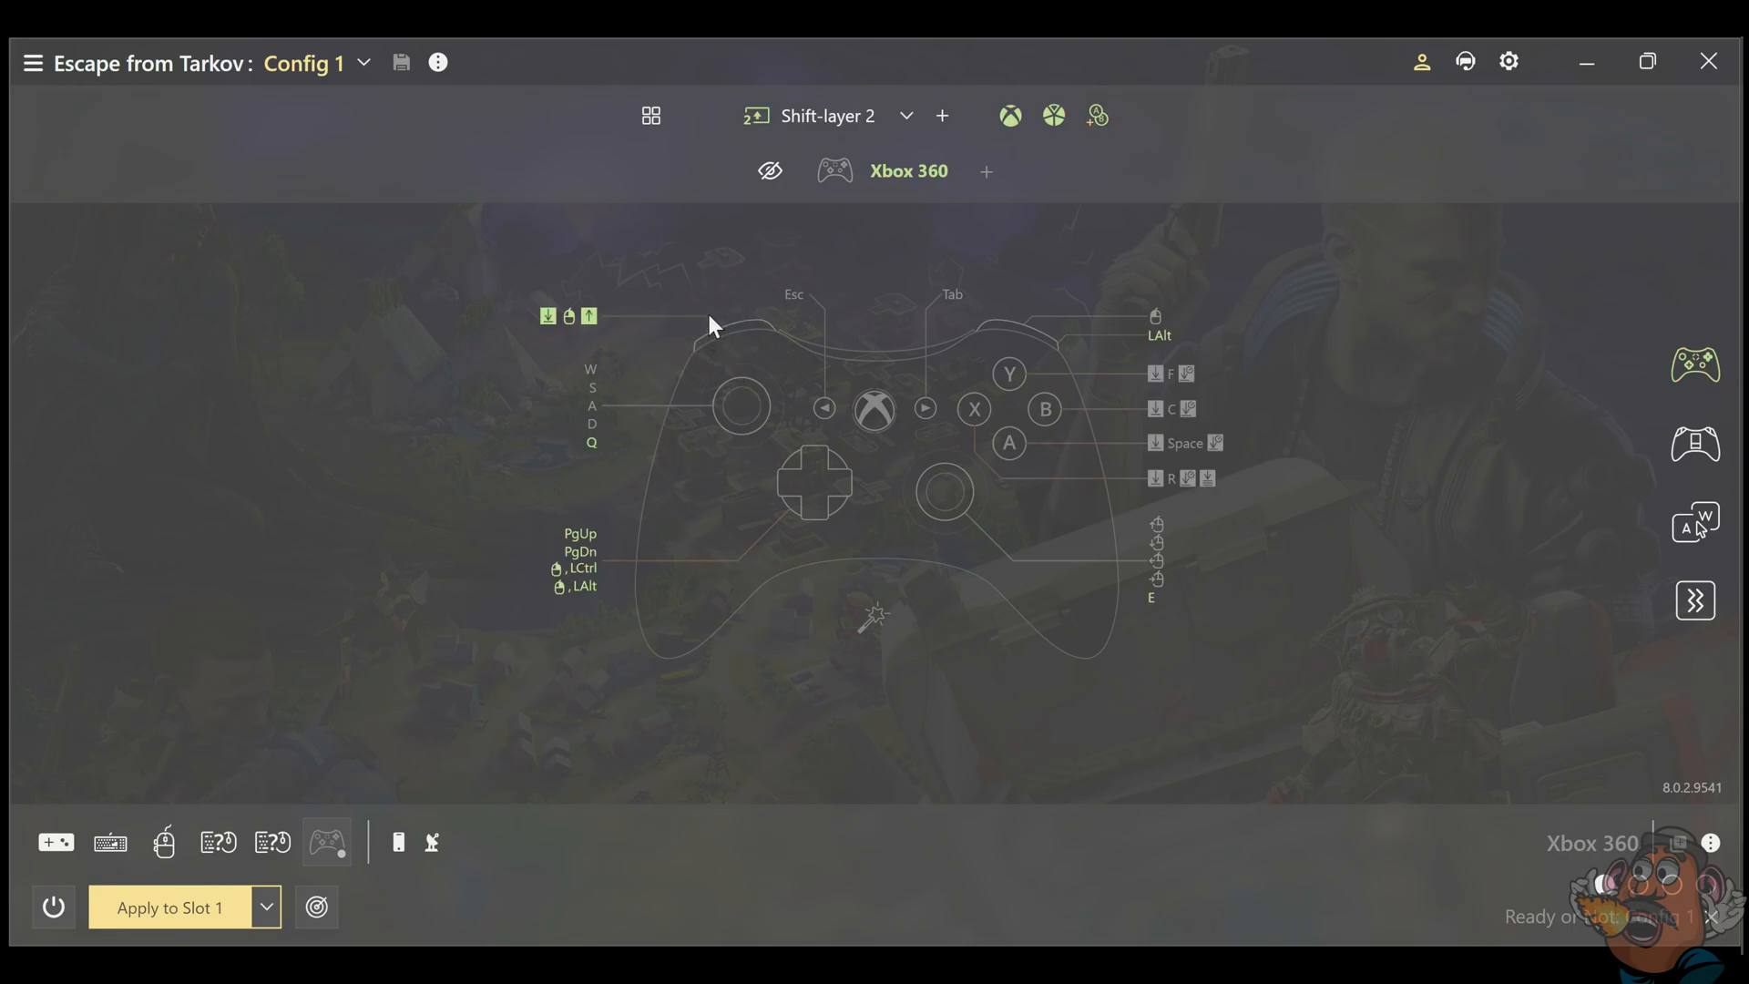
{"action": "mouse_move", "coordinate": [652, 306]}
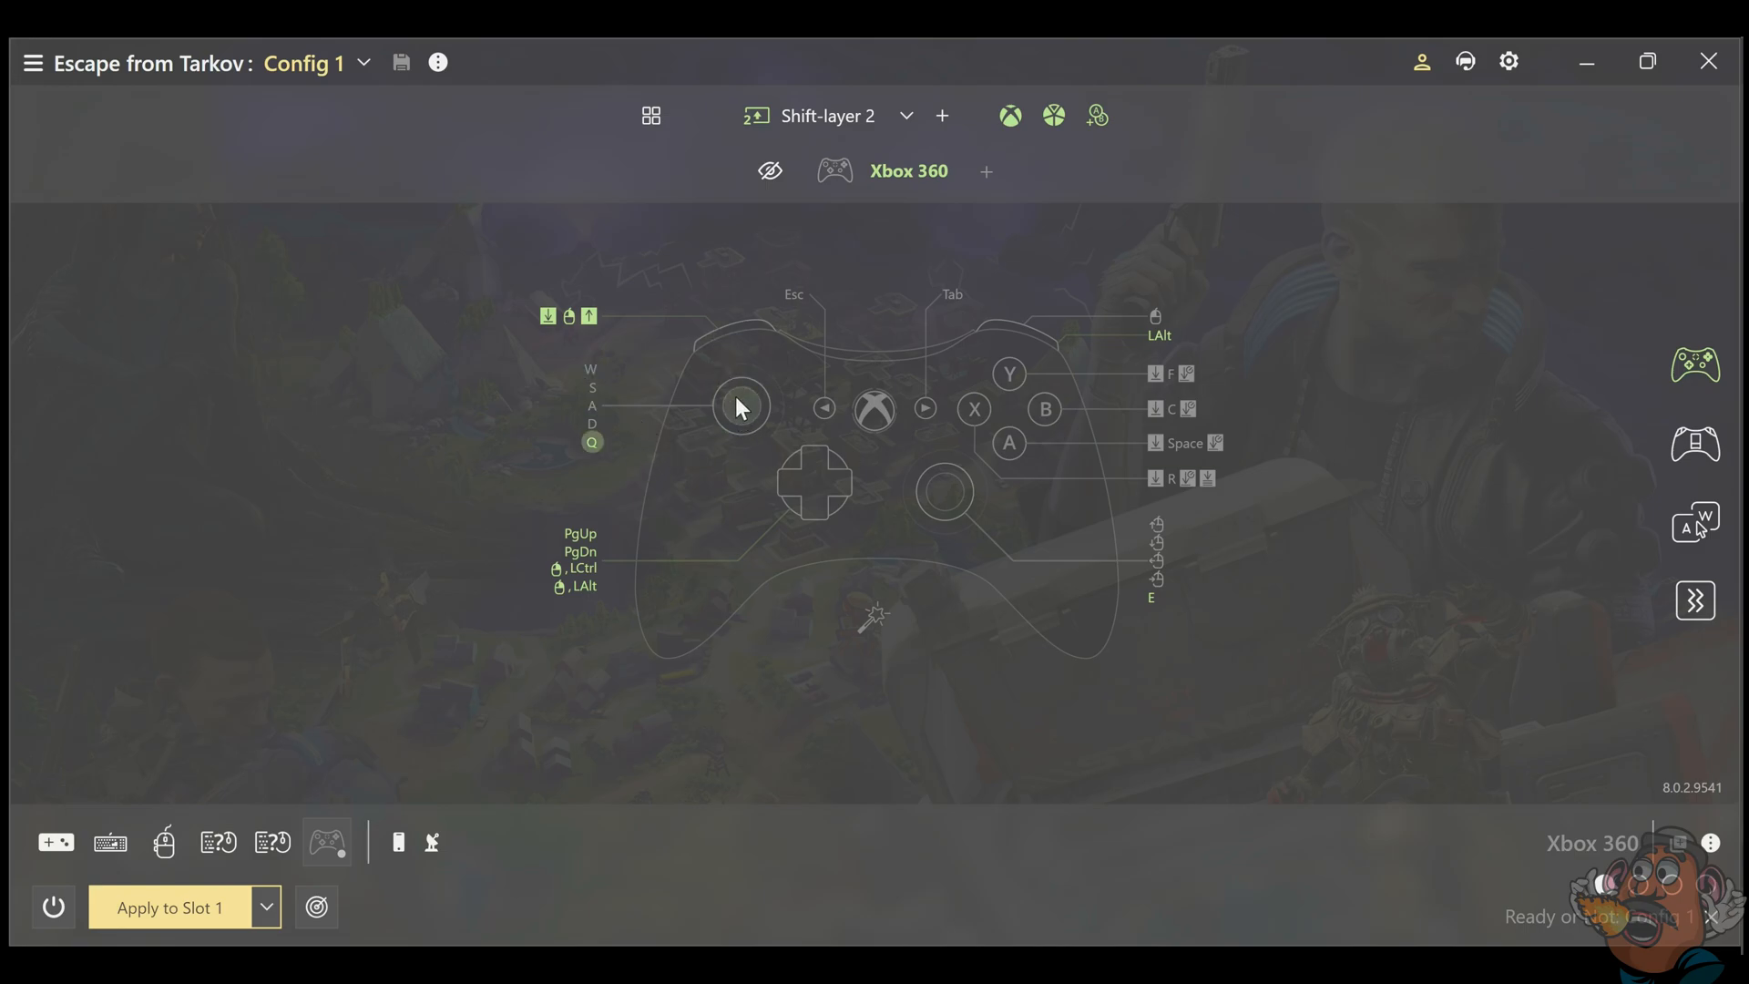
{"action": "mouse_move", "coordinate": [756, 421]}
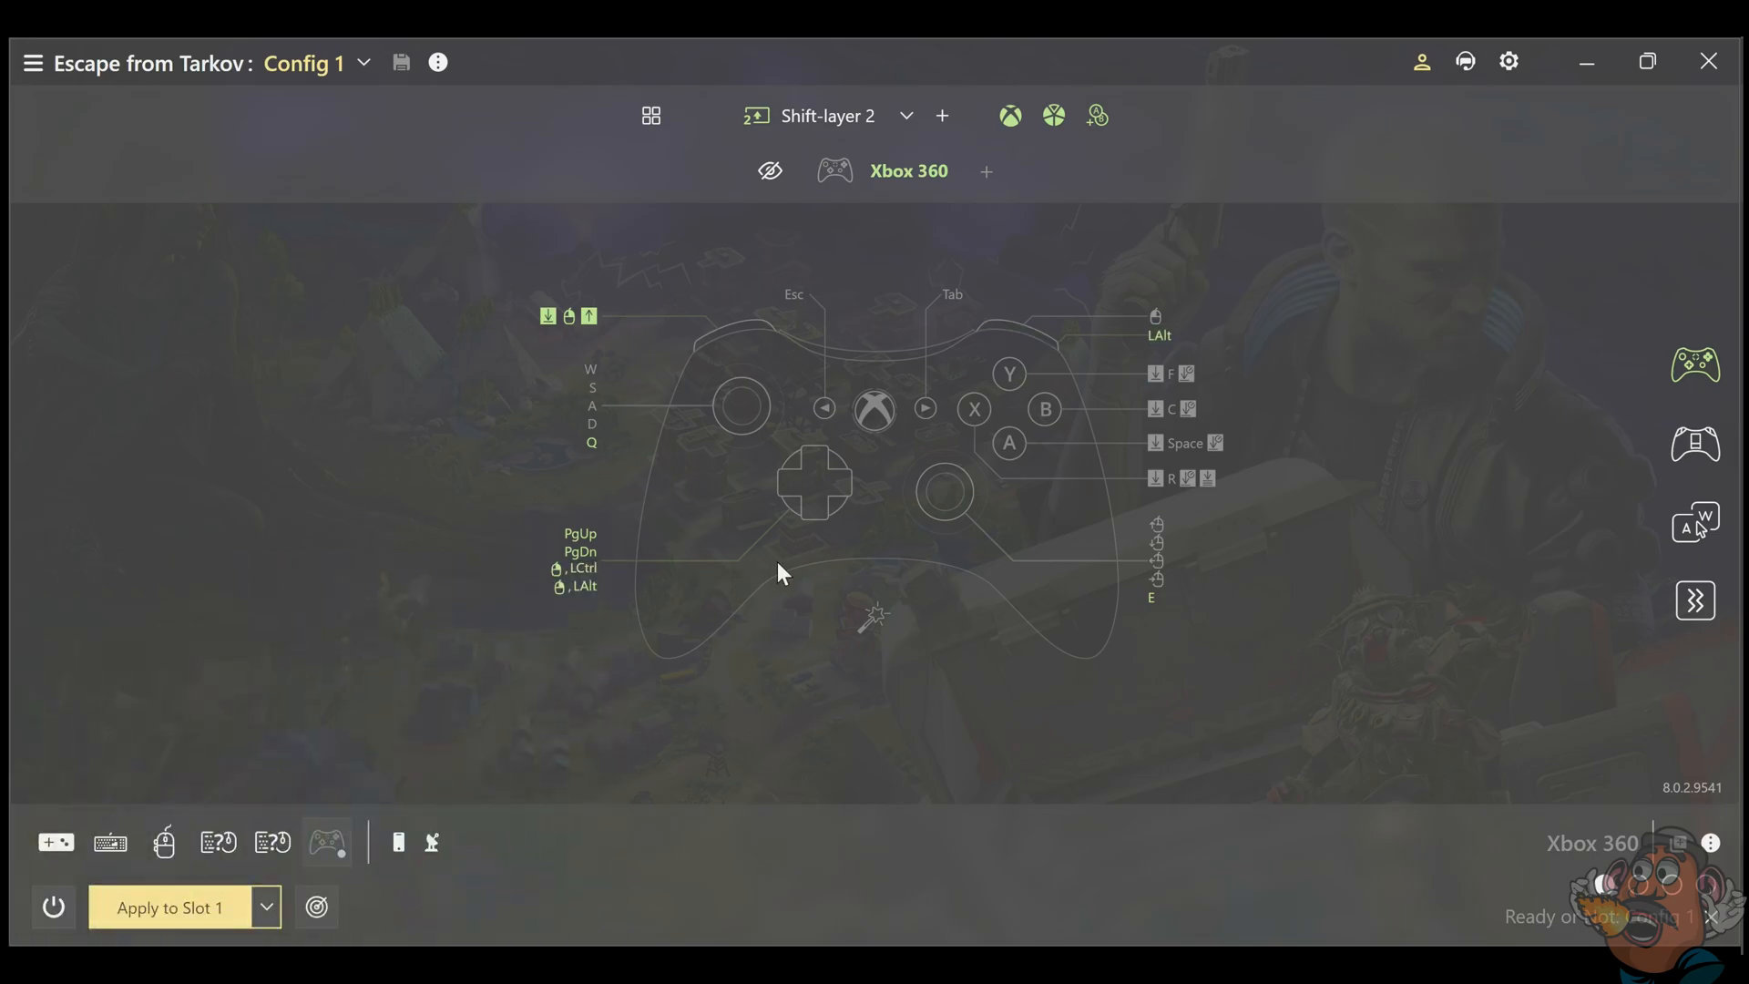
{"action": "mouse_move", "coordinate": [858, 490]}
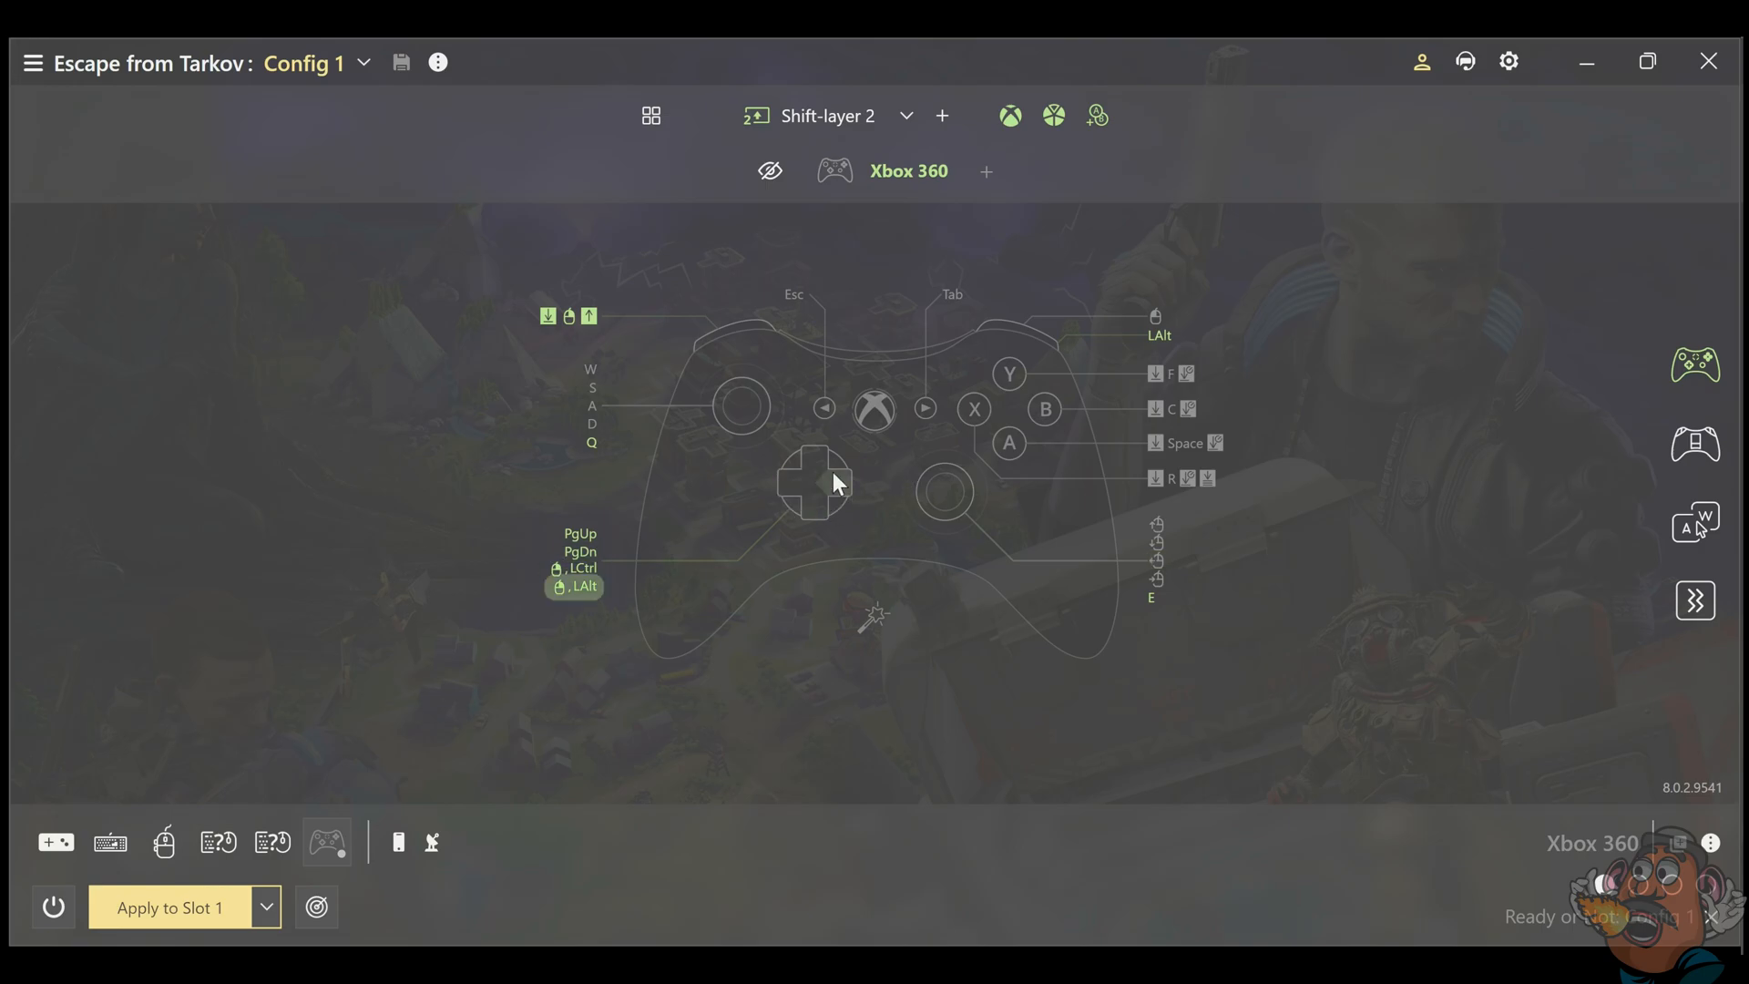
{"action": "mouse_move", "coordinate": [816, 463]}
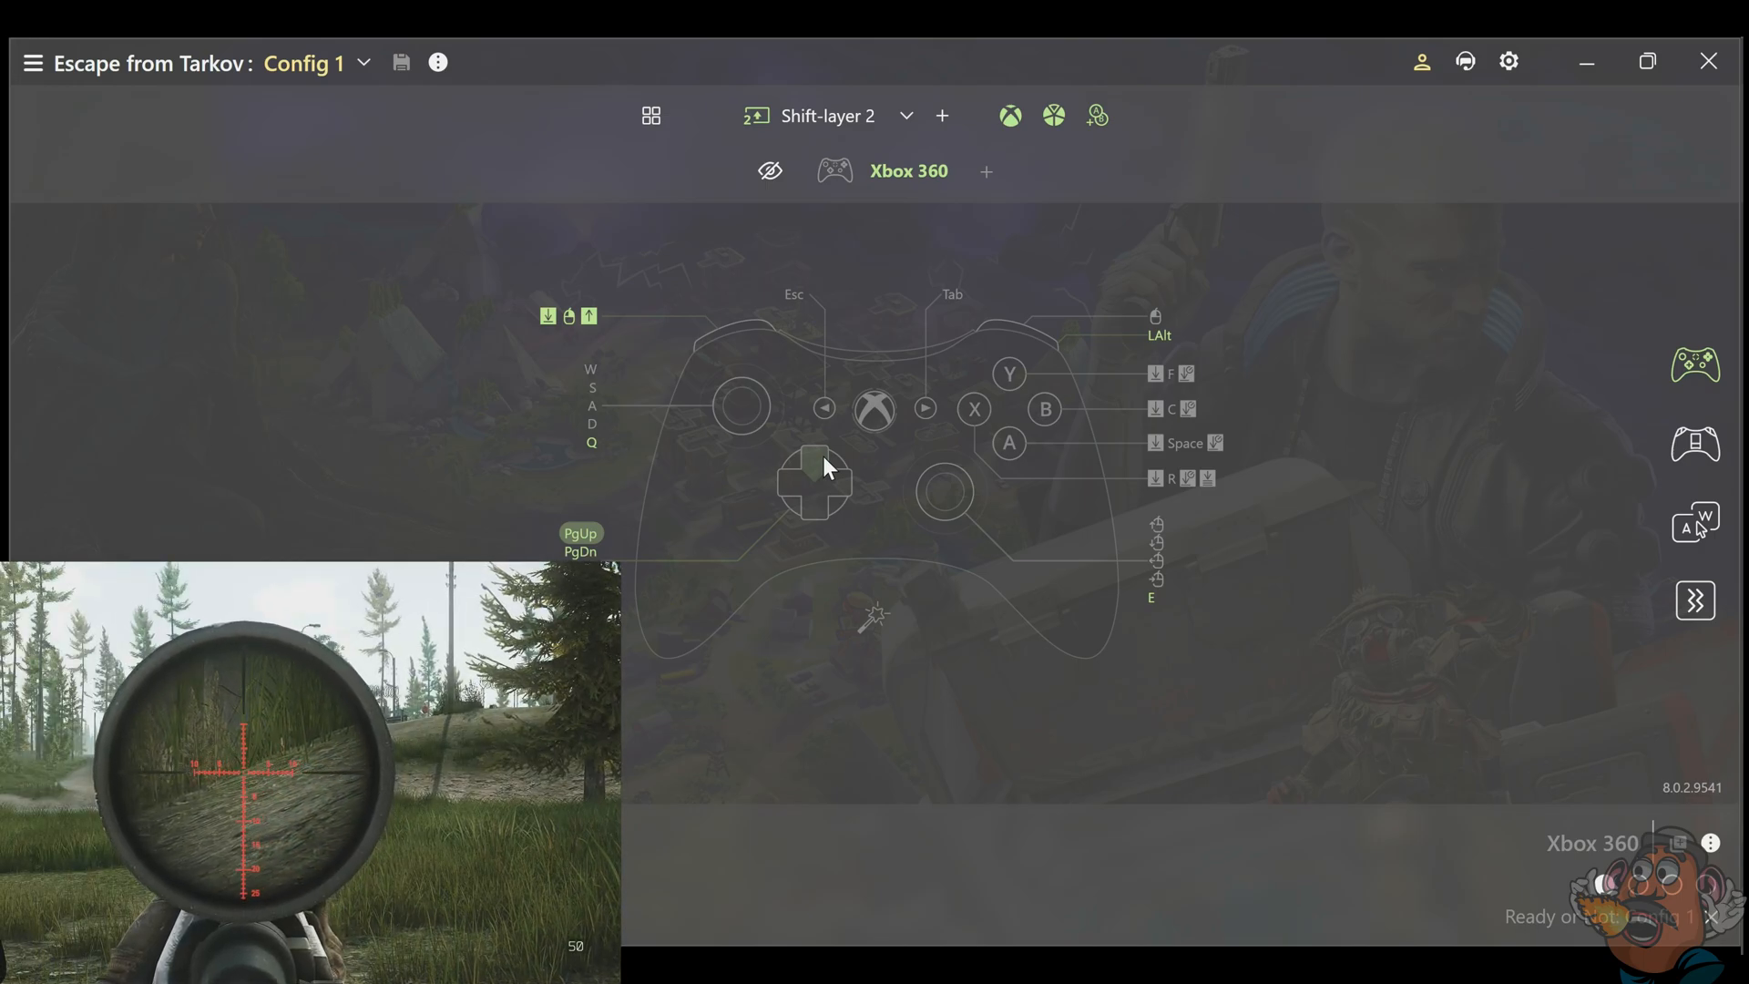
{"action": "mouse_move", "coordinate": [820, 528]}
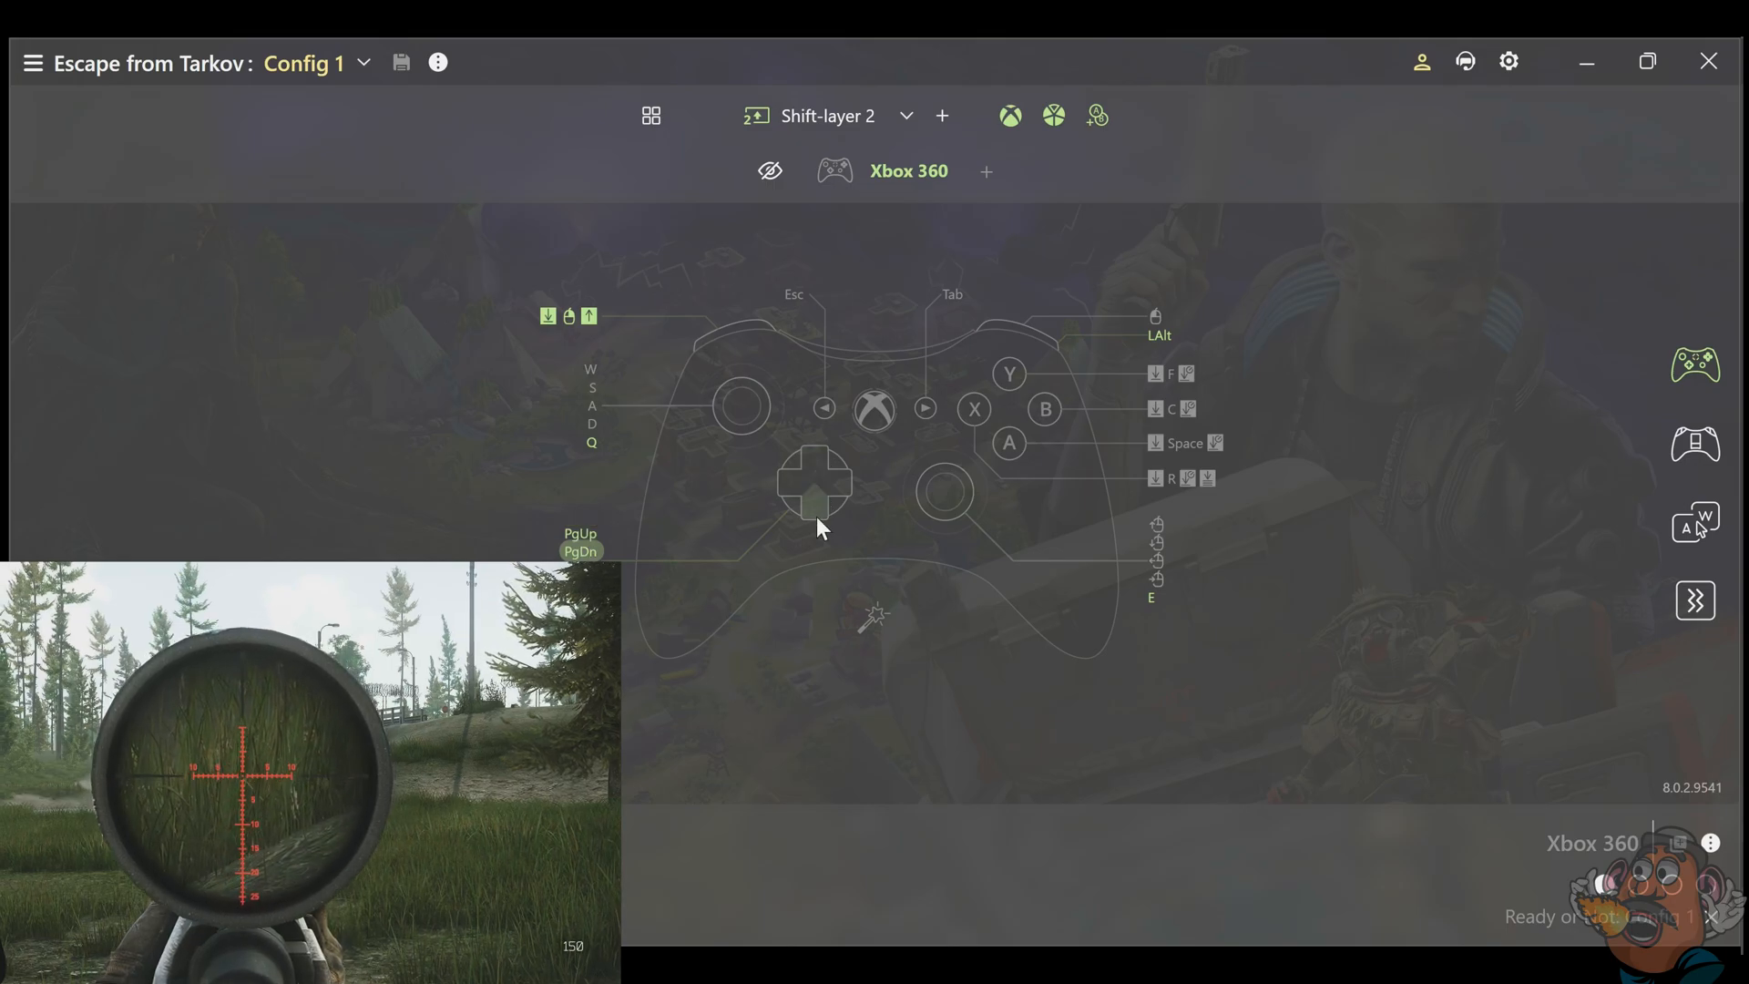